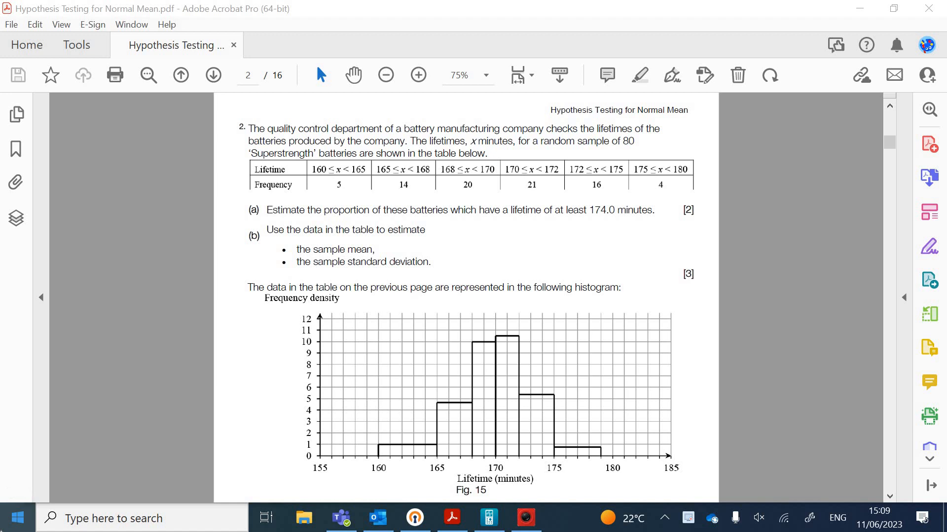
pyautogui.moveTo(5, 483)
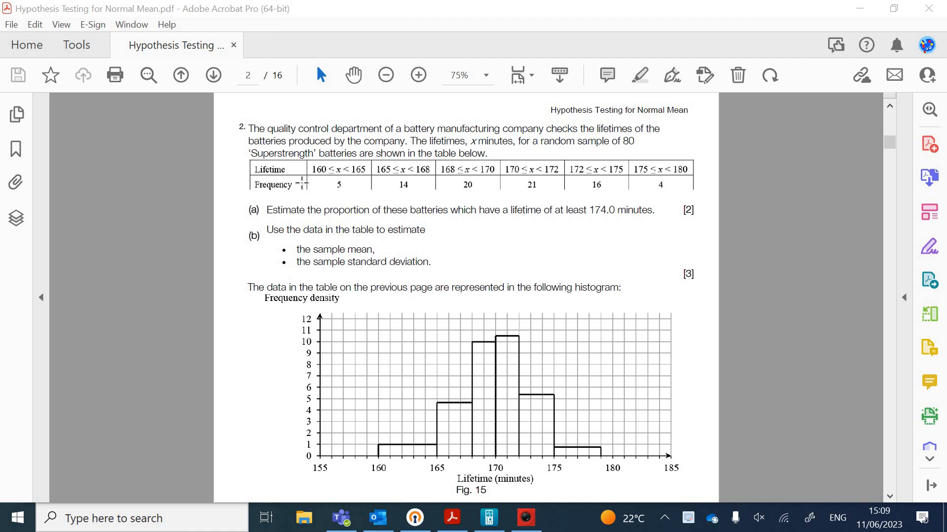
pyautogui.moveTo(279, 138)
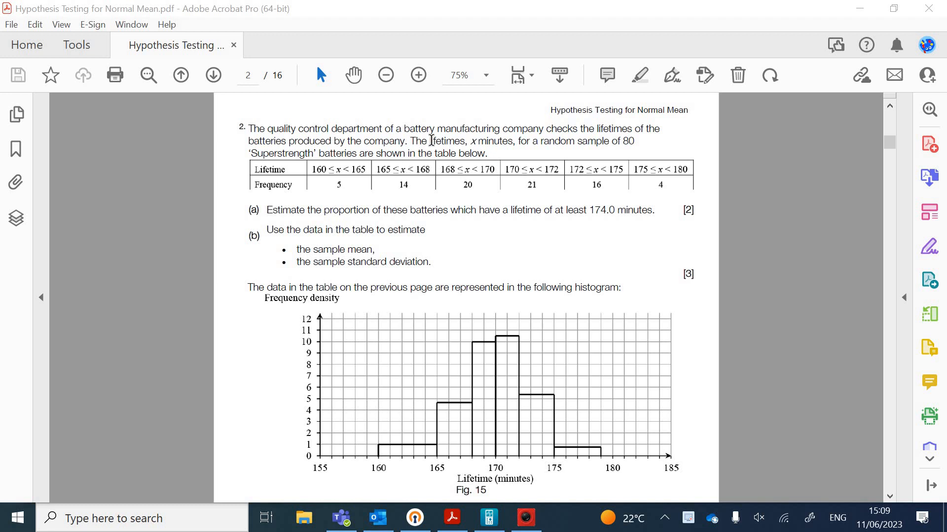
pyautogui.moveTo(631, 202)
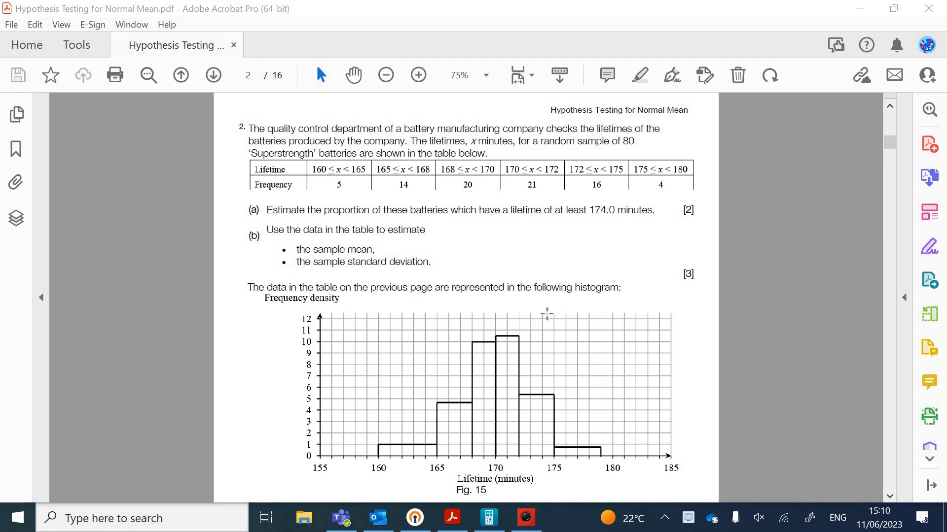
pyautogui.moveTo(372, 167)
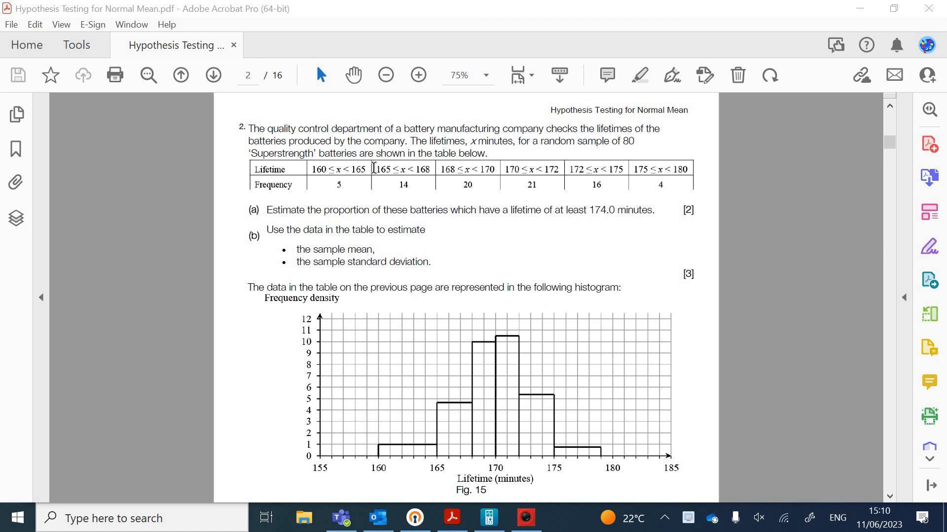
pyautogui.moveTo(501, 162)
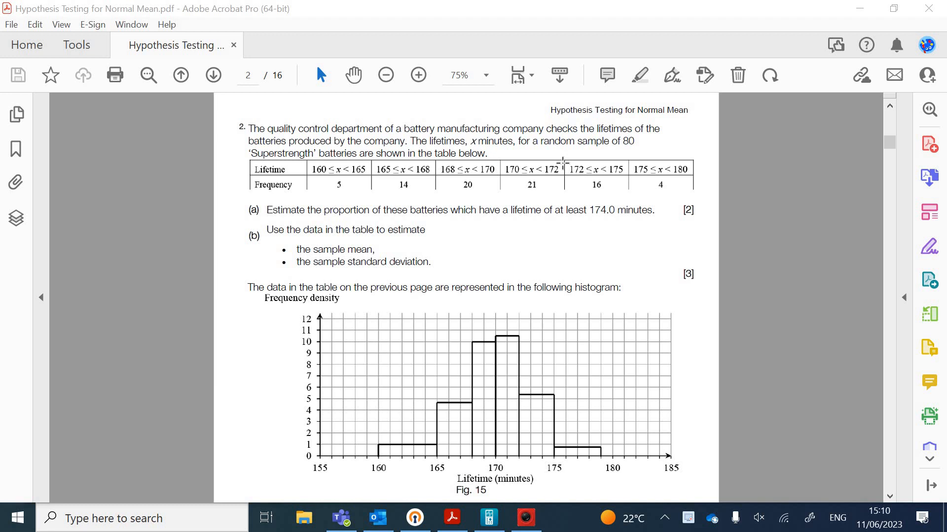
pyautogui.moveTo(646, 251)
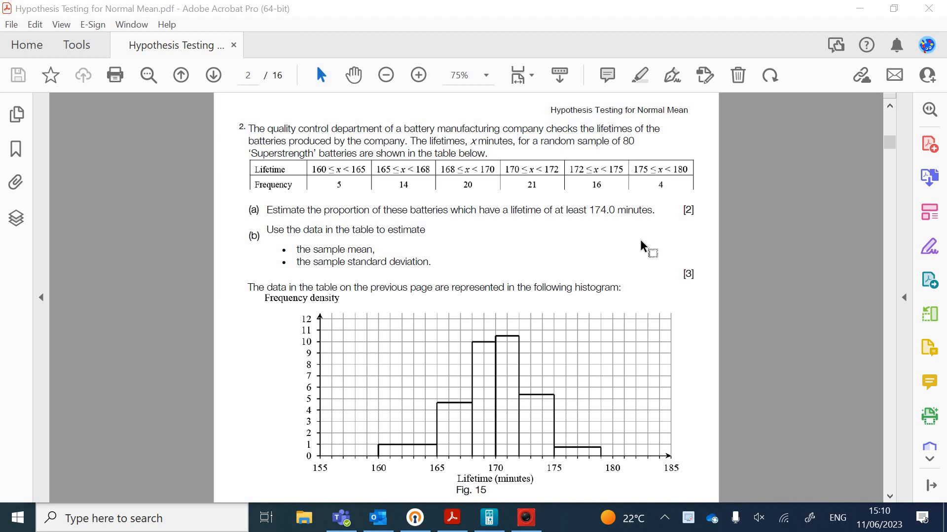
pyautogui.moveTo(290, 223)
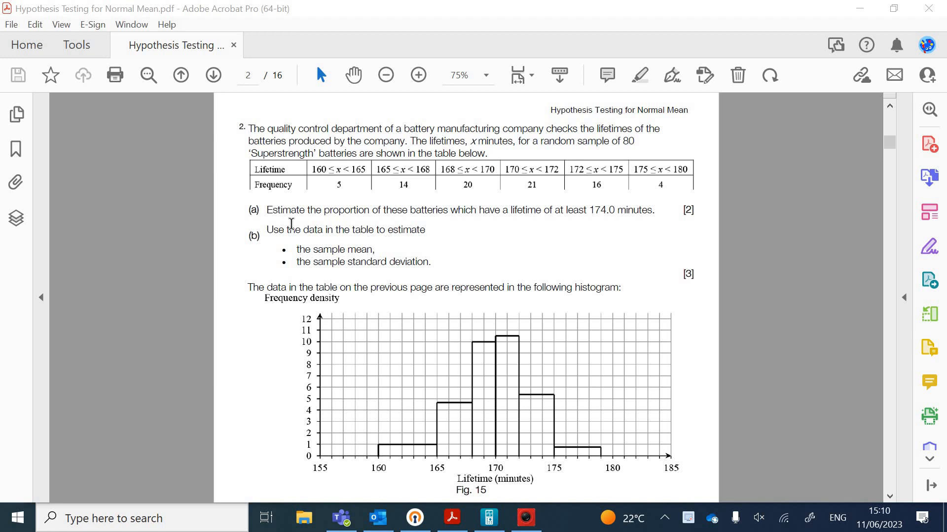
pyautogui.moveTo(357, 208)
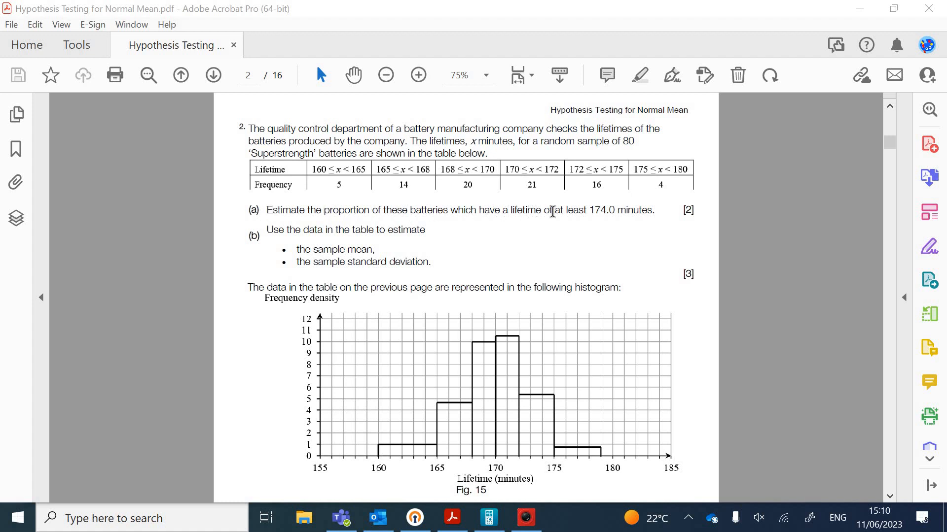
pyautogui.moveTo(592, 210)
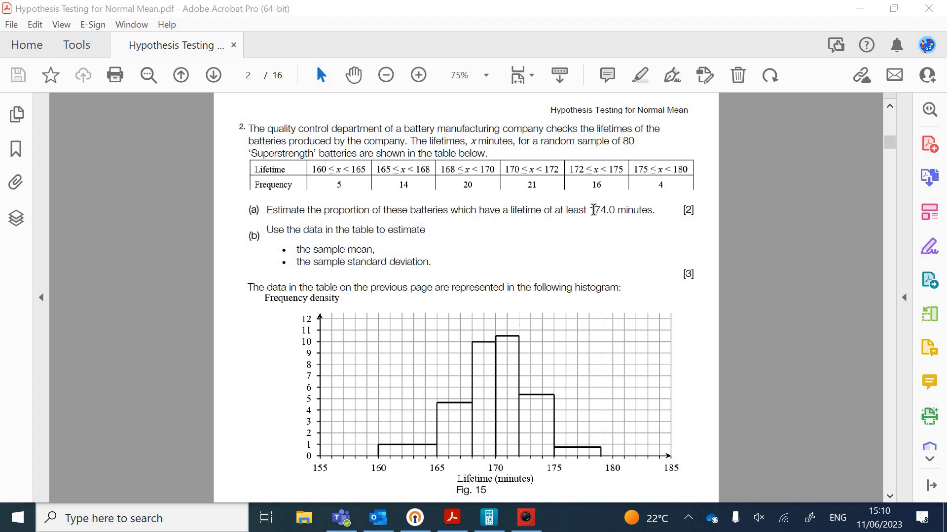
pyautogui.moveTo(621, 209)
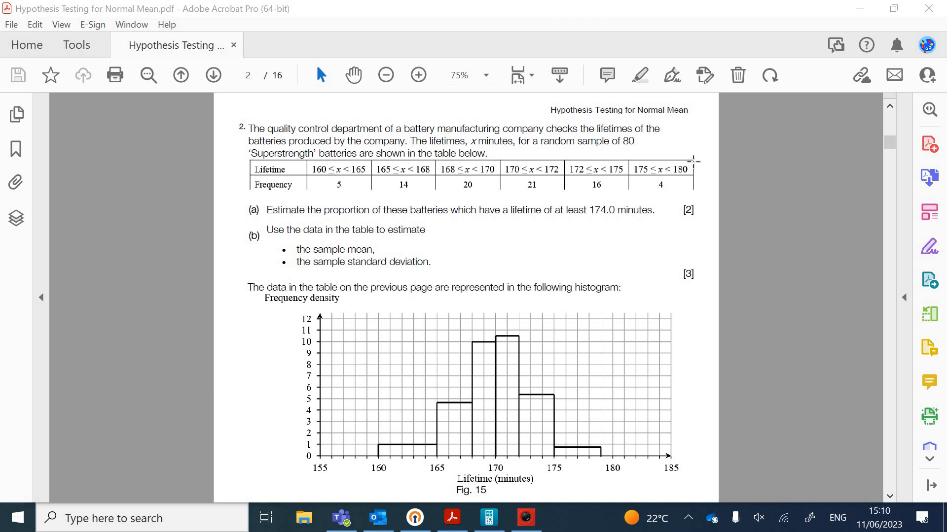
pyautogui.moveTo(595, 151)
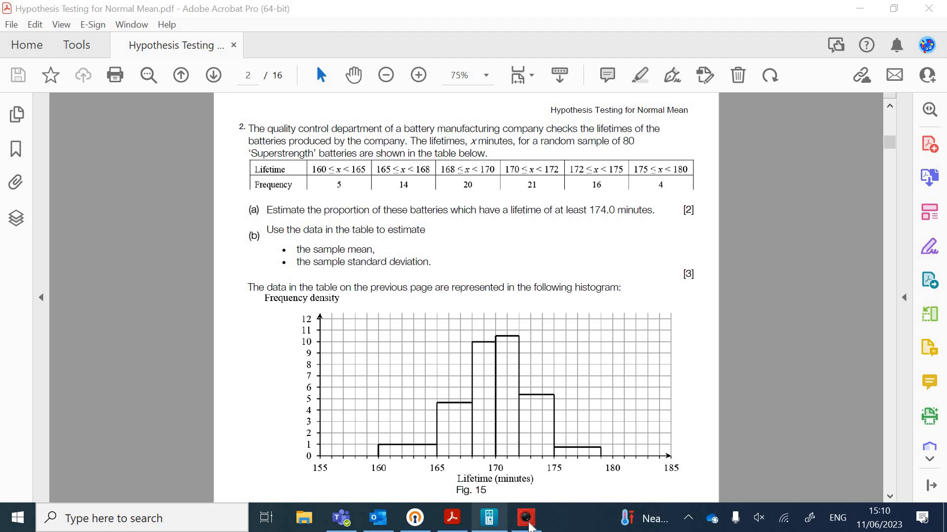
# Step: Switch to fx-CG Manager PLUS so the calculator's main menu sits beside the battery question
pyautogui.click(525, 518)
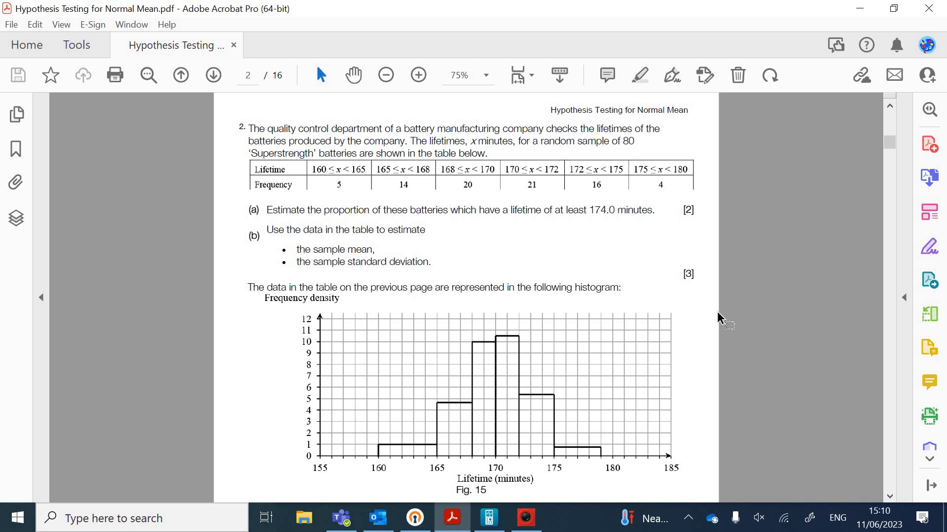
pyautogui.click(523, 518)
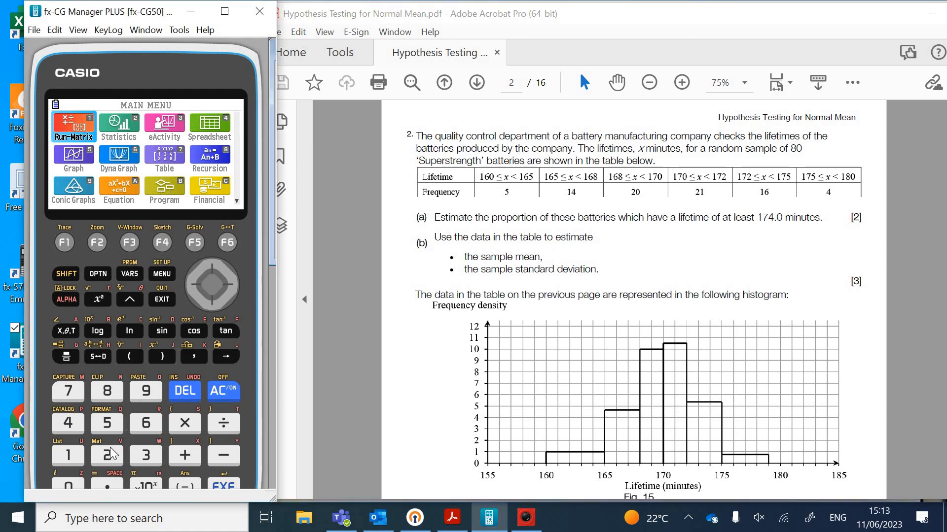
# Step: Enter Statistics mode, delete all of List 1, and request deletion of List 2
pyautogui.click(119, 128)
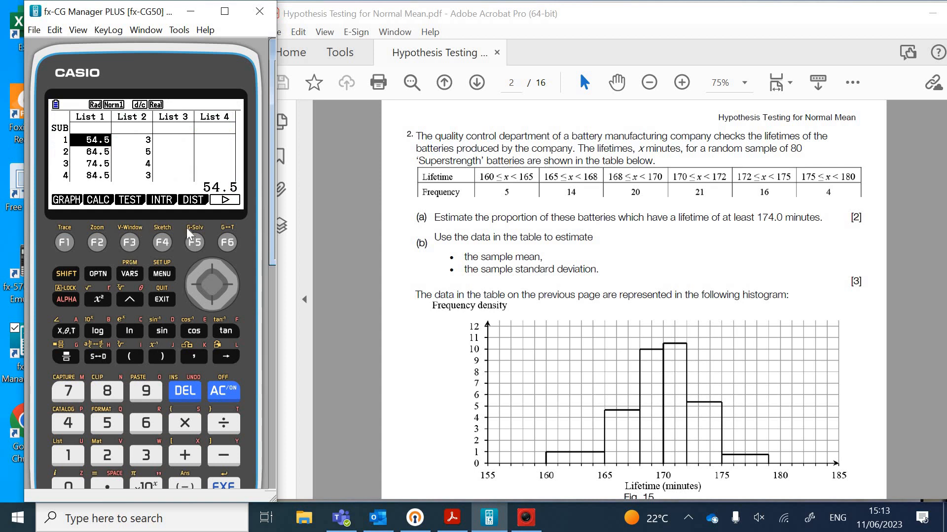
pyautogui.moveTo(189, 242)
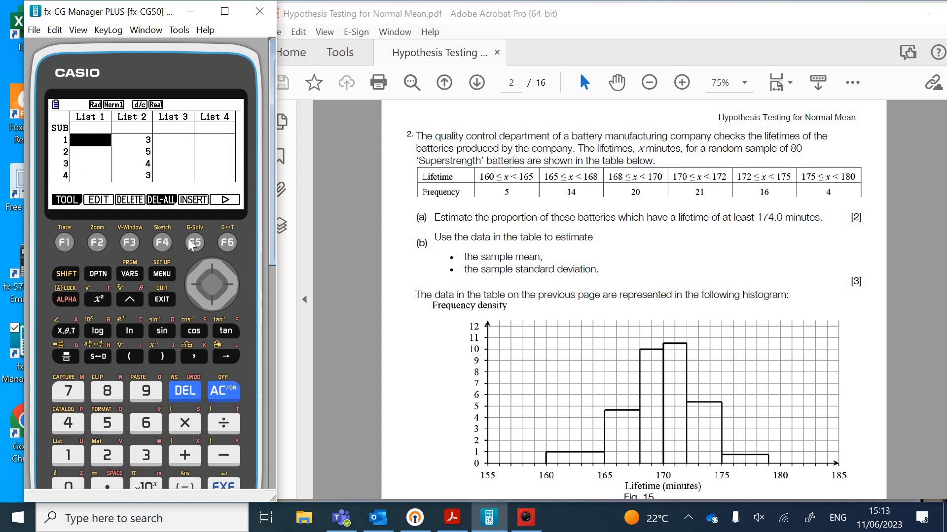
pyautogui.click(63, 243)
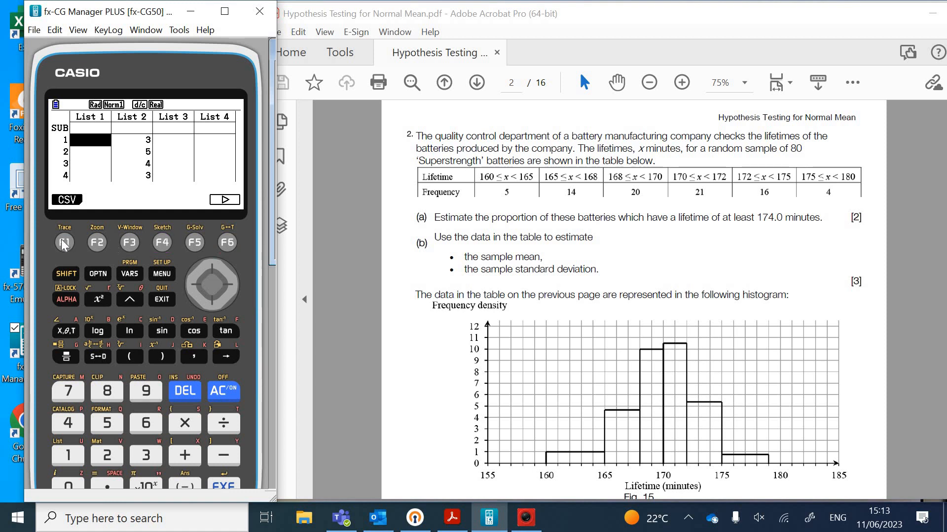
pyautogui.click(63, 243)
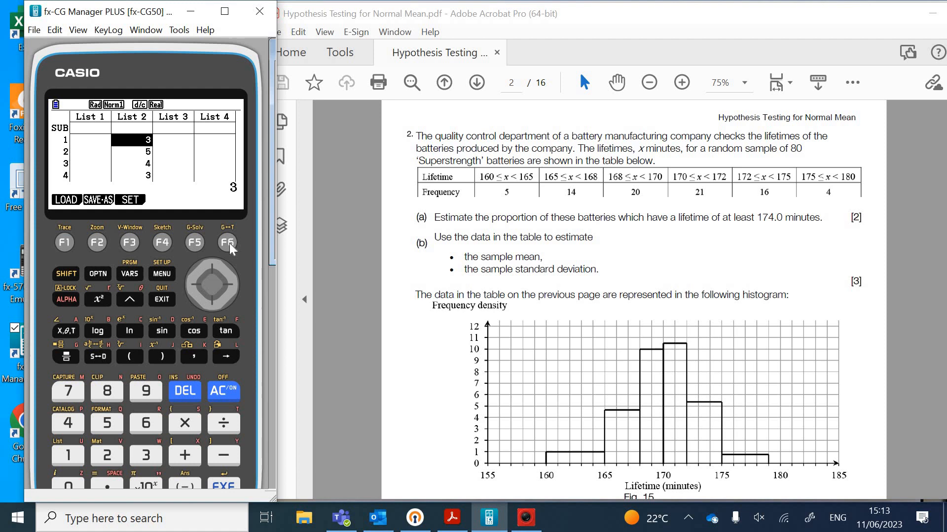
pyautogui.click(227, 243)
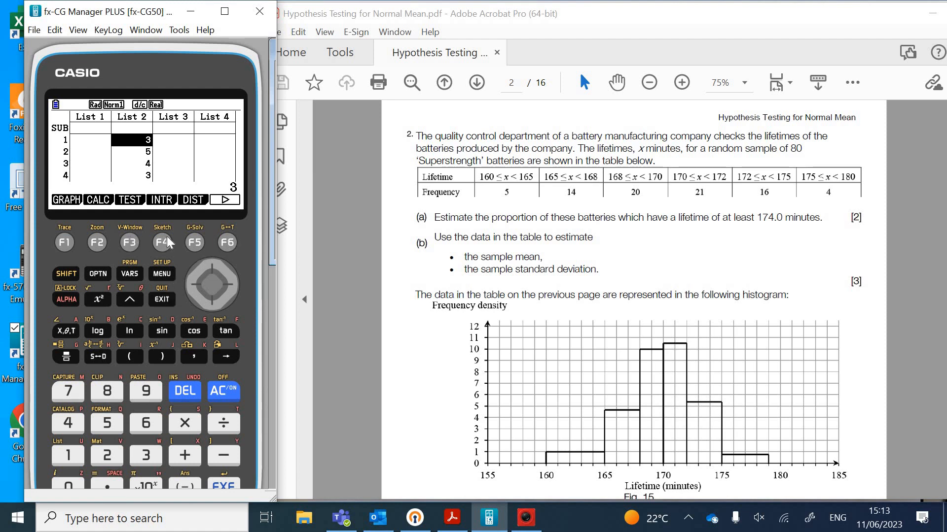
pyautogui.moveTo(195, 242)
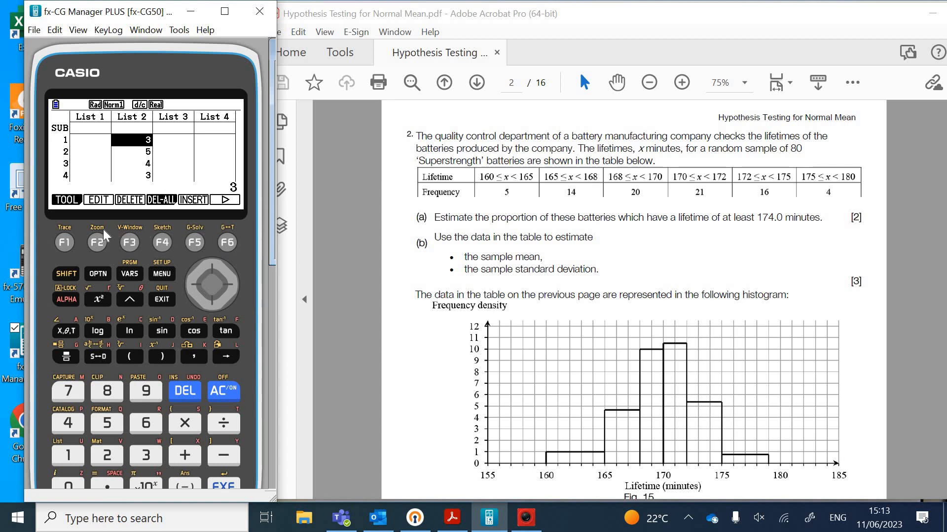
pyautogui.click(128, 200)
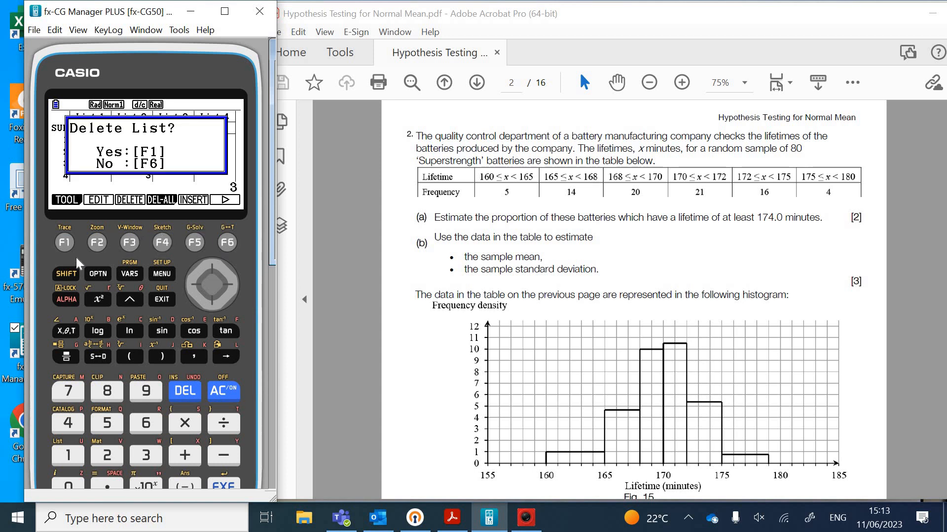
# Step: Confirm clearing List 2, enter midpoints 162.5–177.5 in List 1 and frequencies 5, 14, 20, 21, 16, 4 in List 2
pyautogui.click(63, 242)
pyautogui.write('169')
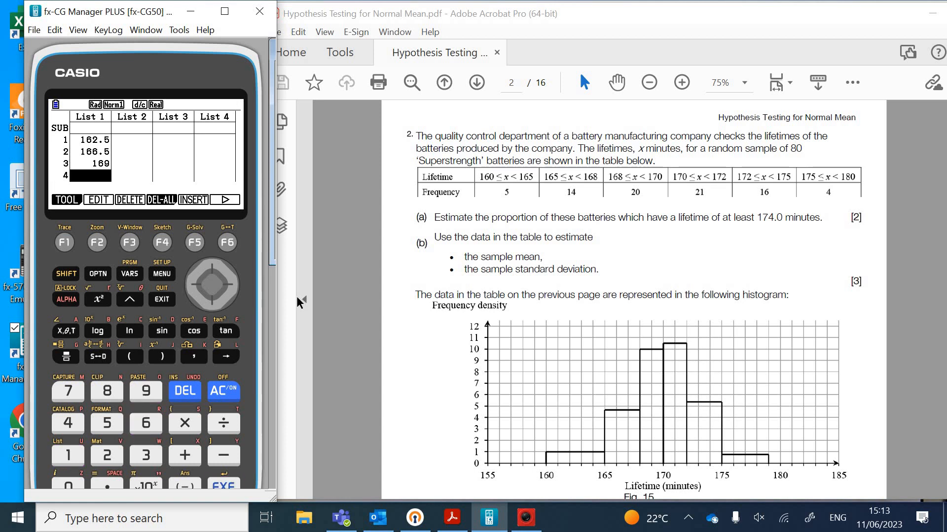
pyautogui.write('171')
pyautogui.write('173.5')
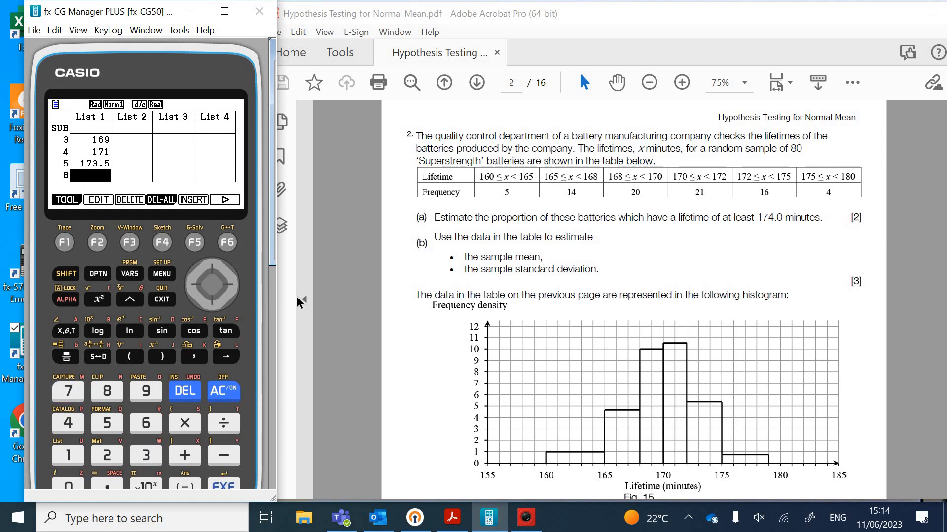
pyautogui.click(69, 390)
pyautogui.write('5')
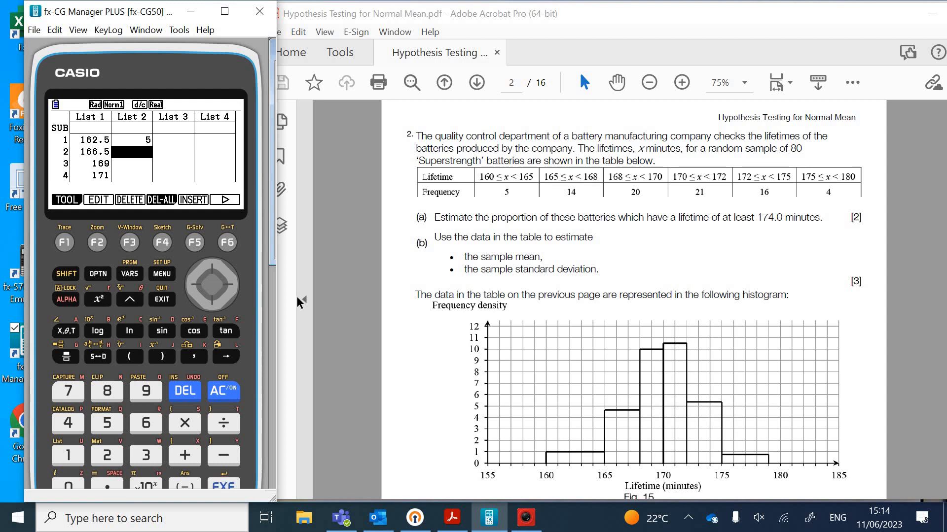
pyautogui.write('14')
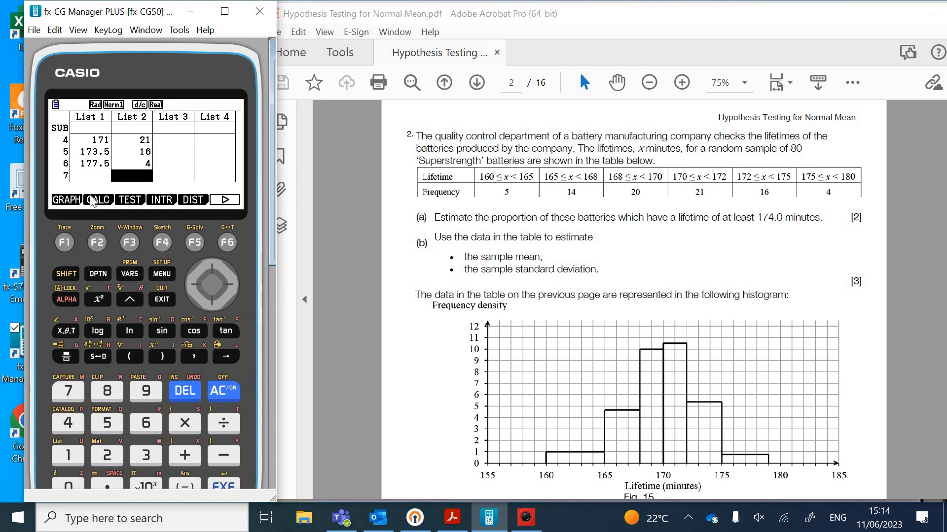
# Step: In CALC > SET, make 1Var XList List1 and 1Var Freq List2
pyautogui.click(95, 200)
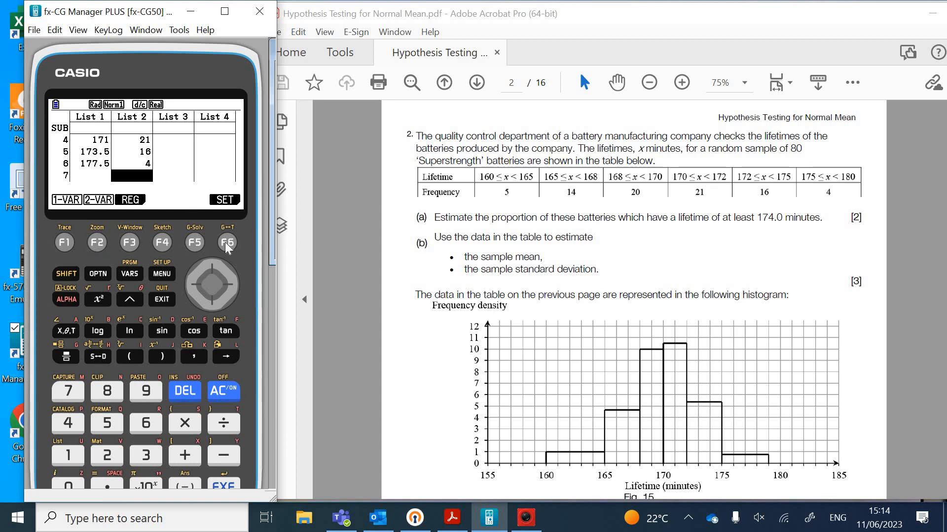
pyautogui.click(224, 201)
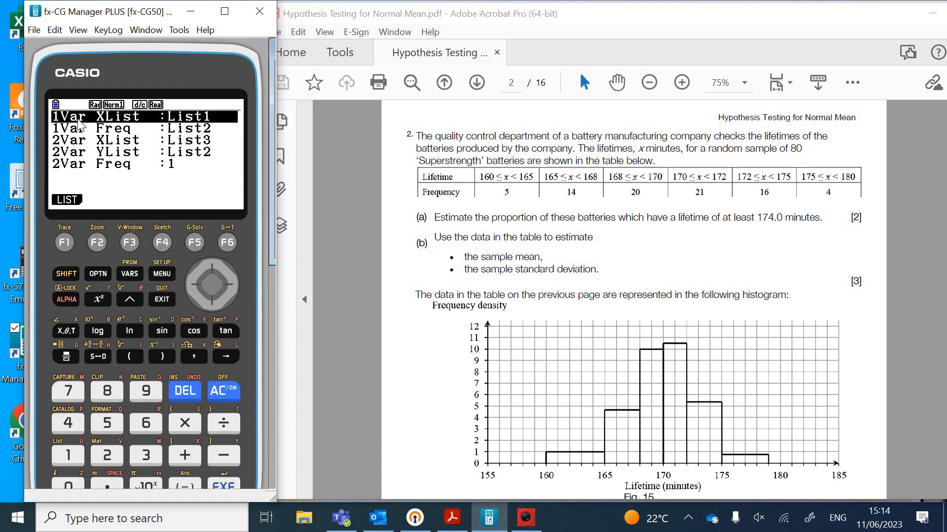
pyautogui.moveTo(208, 288)
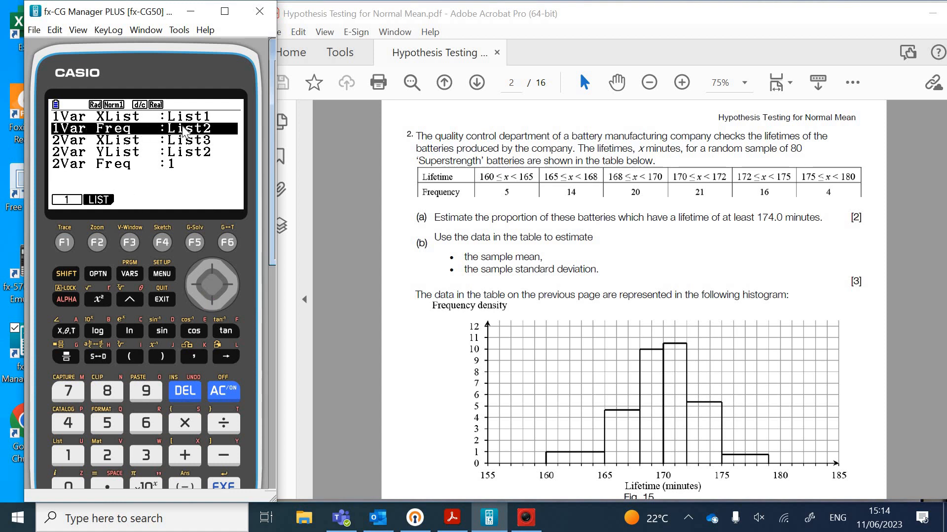
pyautogui.moveTo(242, 281)
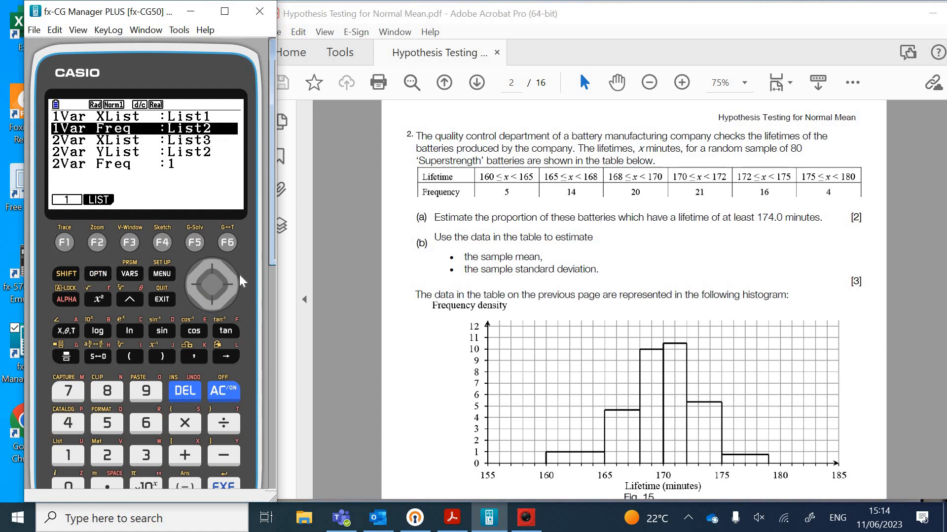
pyautogui.moveTo(165, 303)
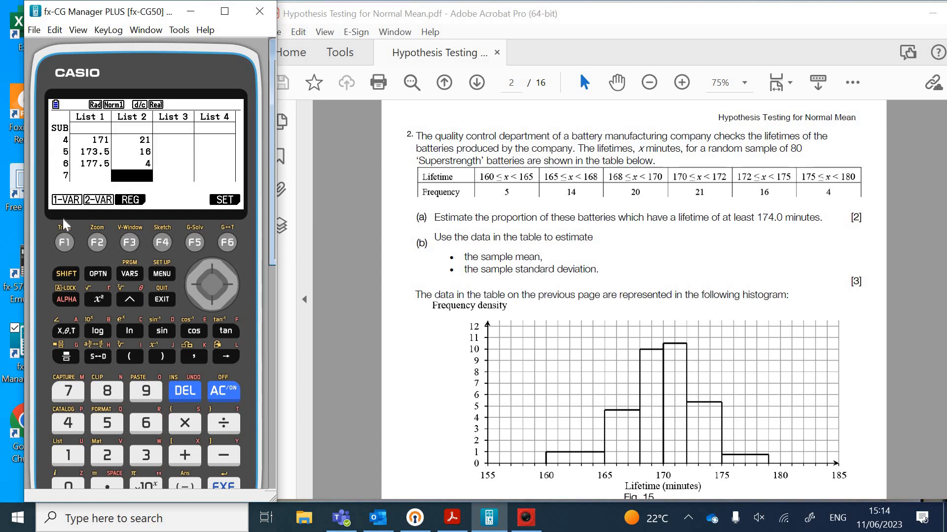
pyautogui.moveTo(65, 243)
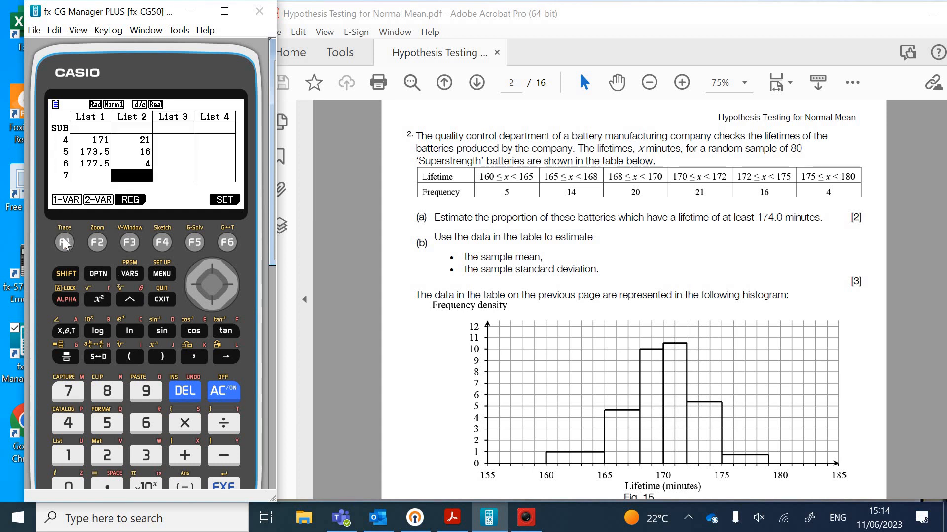
# Step: Run 1-VAR statistics on the lifetimes, giving mean 170.00625, σx 3.38, n = 80
pyautogui.click(65, 199)
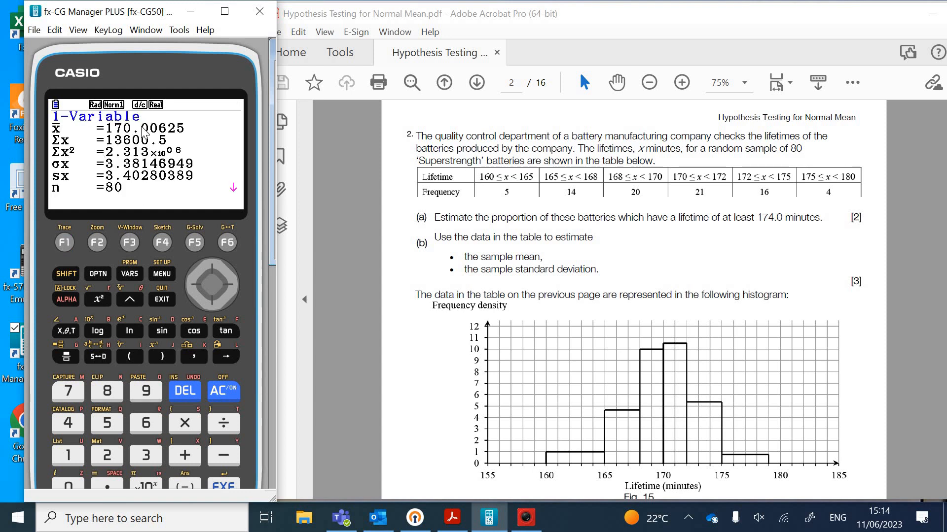
pyautogui.moveTo(131, 249)
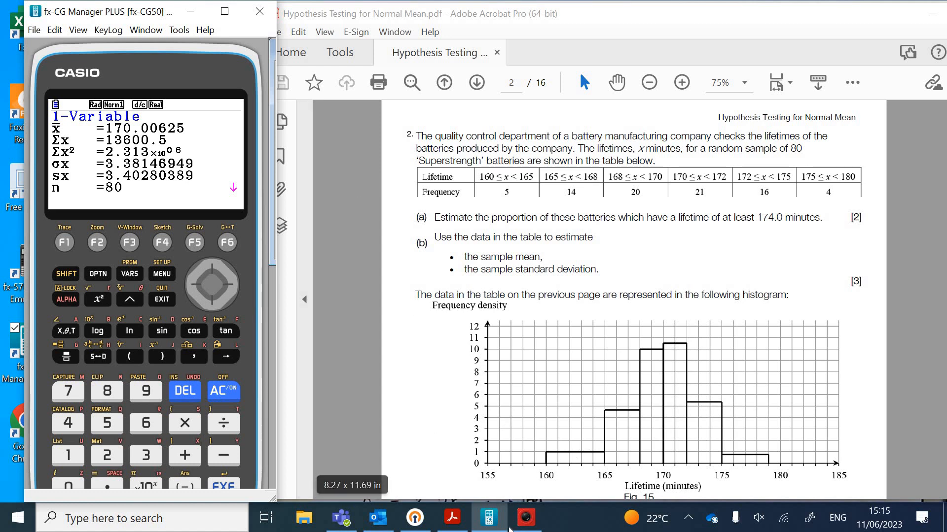
pyautogui.moveTo(526, 517)
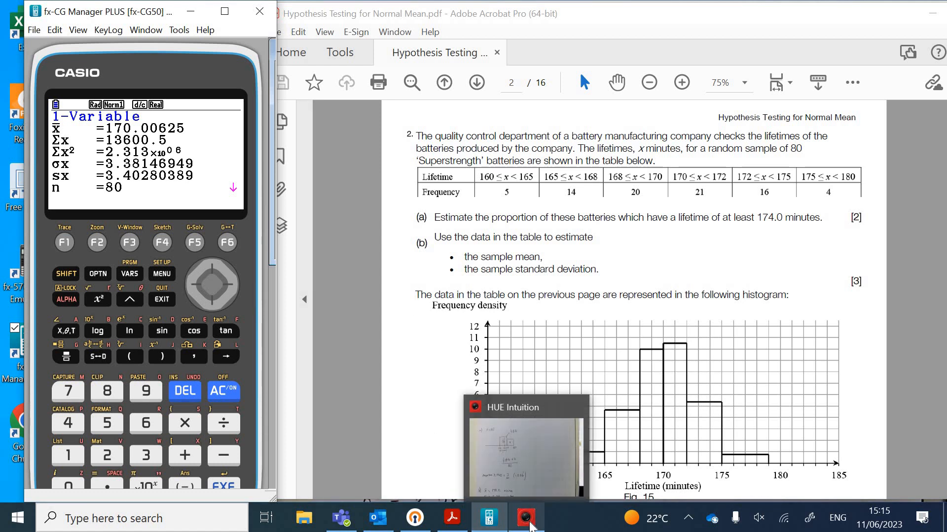
# Step: Show the handwritten part (b) working (mean 170.0, σ 3.38 min), then return to the question PDF
pyautogui.click(524, 518)
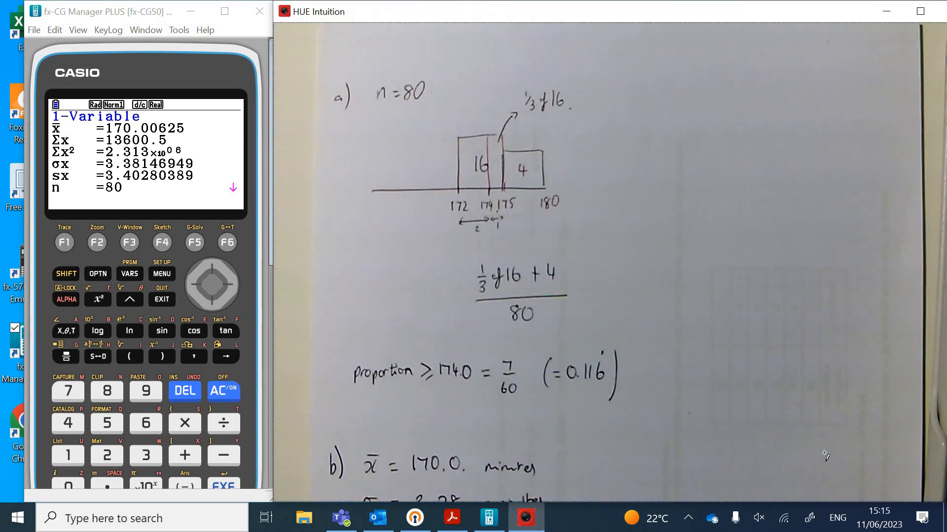
pyautogui.scroll(-3)
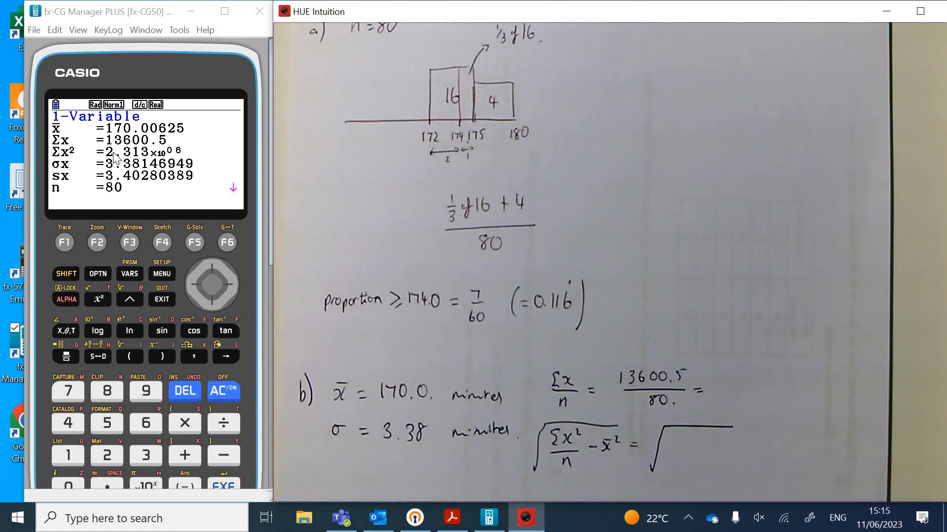
pyautogui.moveTo(247, 220)
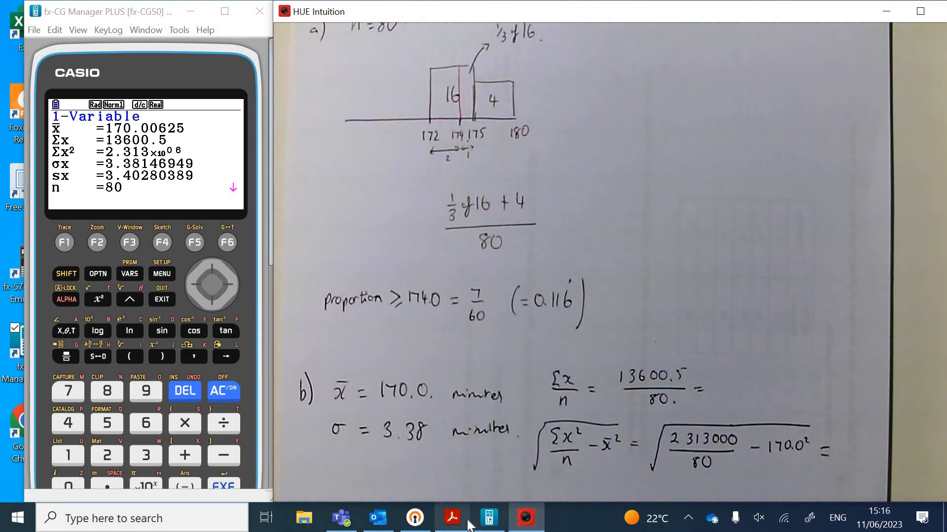
pyautogui.click(452, 518)
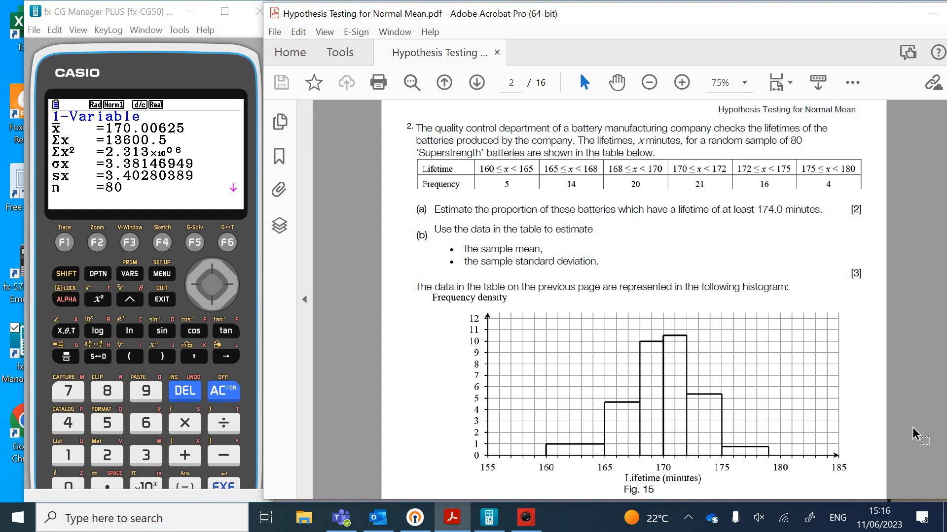
# Step: Scroll page 2 down to reveal parts (c) and (d) below the histogram
pyautogui.scroll(-3)
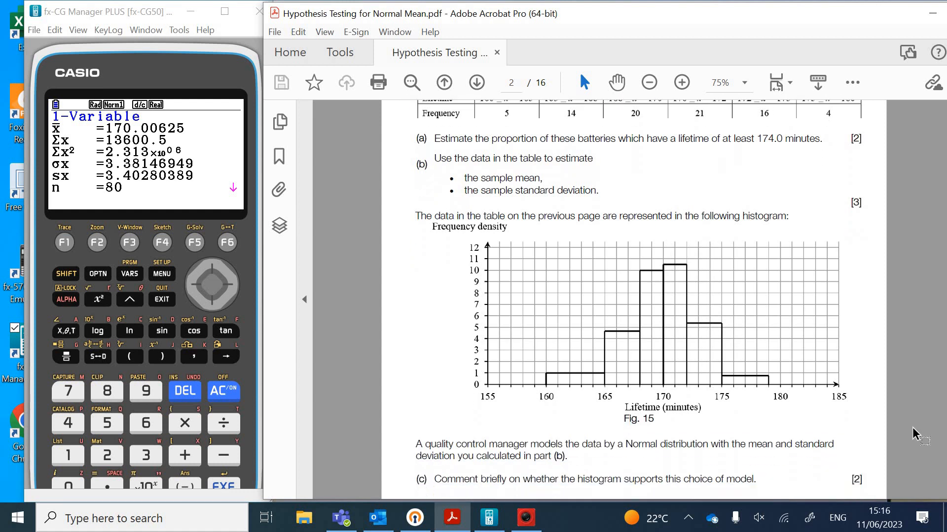
pyautogui.scroll(-3)
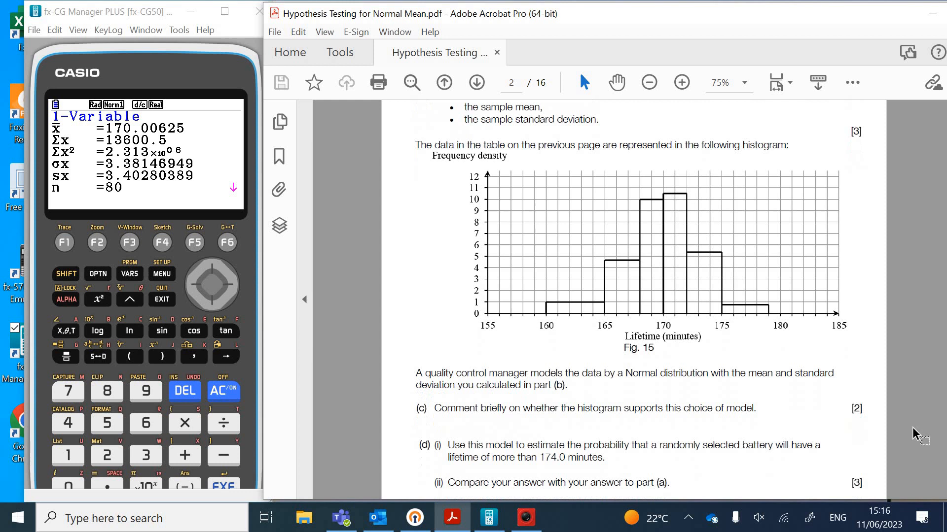
pyautogui.scroll(-3)
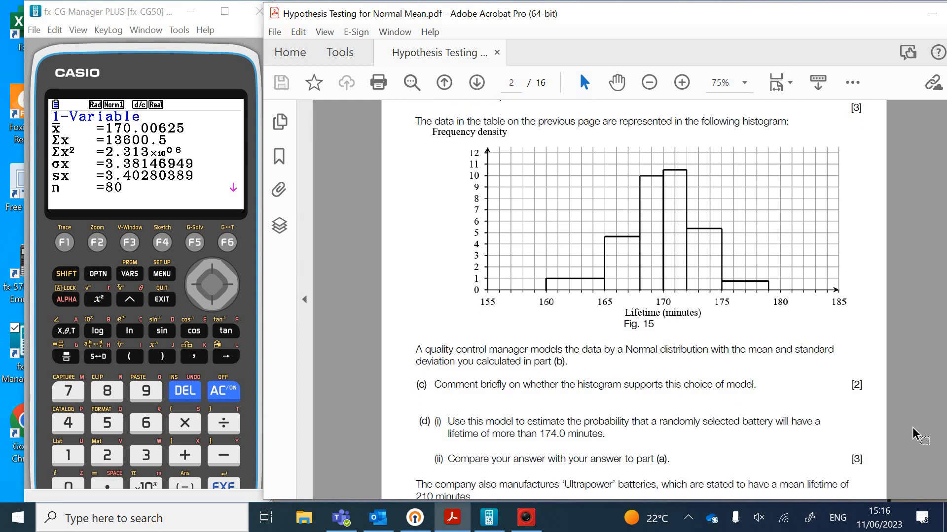
pyautogui.moveTo(548, 285)
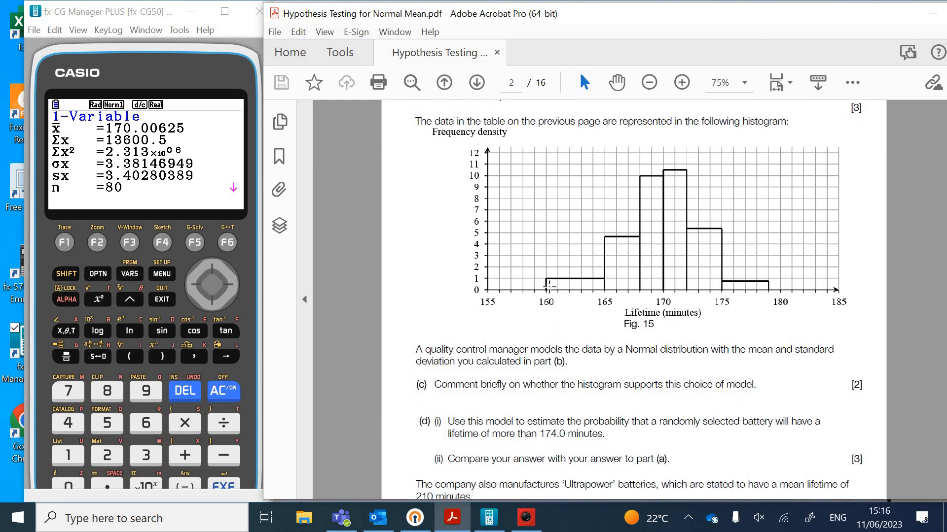
pyautogui.moveTo(767, 361)
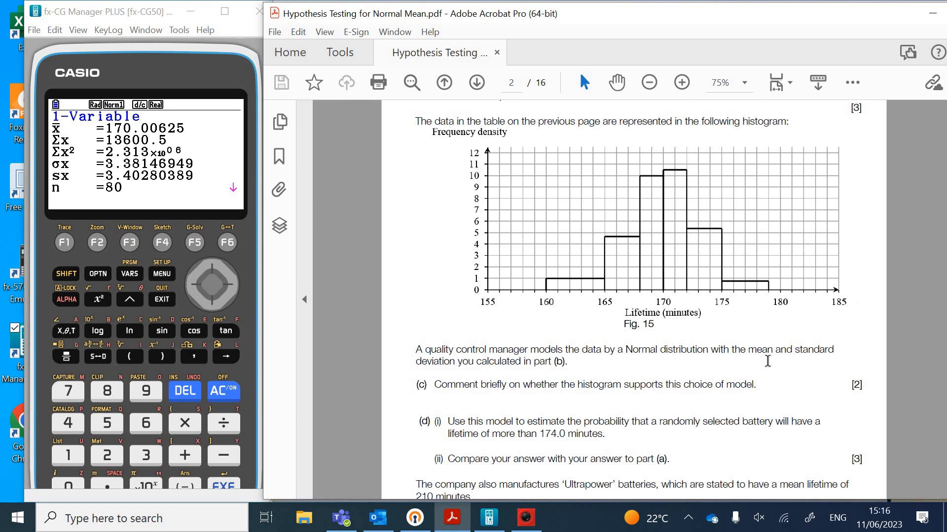
pyautogui.moveTo(581, 408)
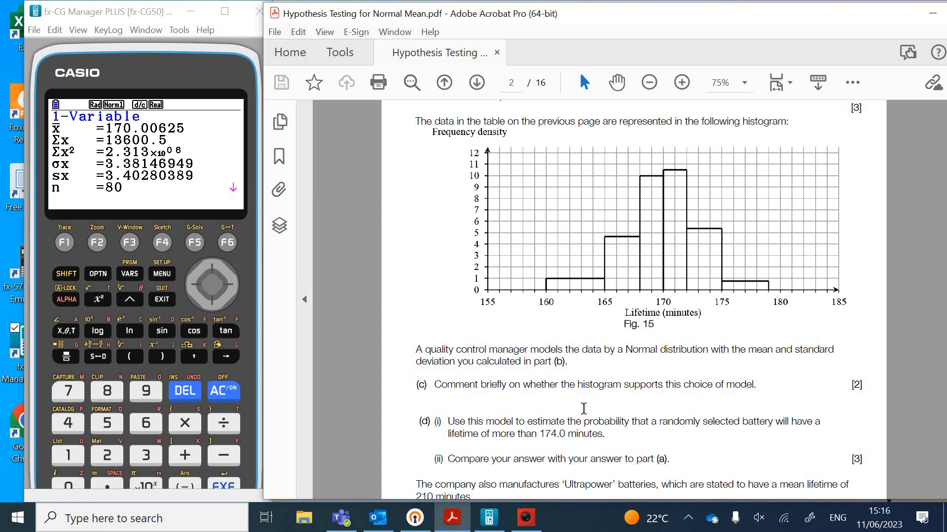
pyautogui.moveTo(664, 444)
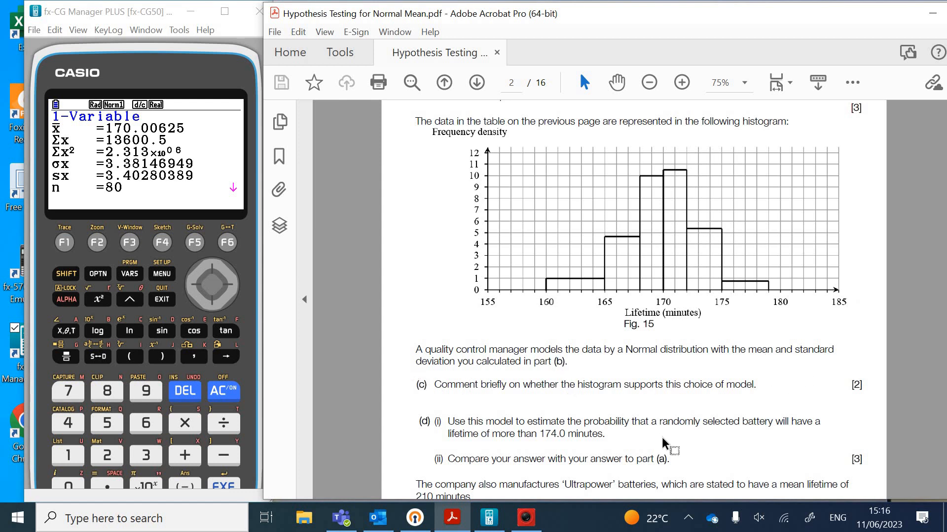
pyautogui.moveTo(668, 216)
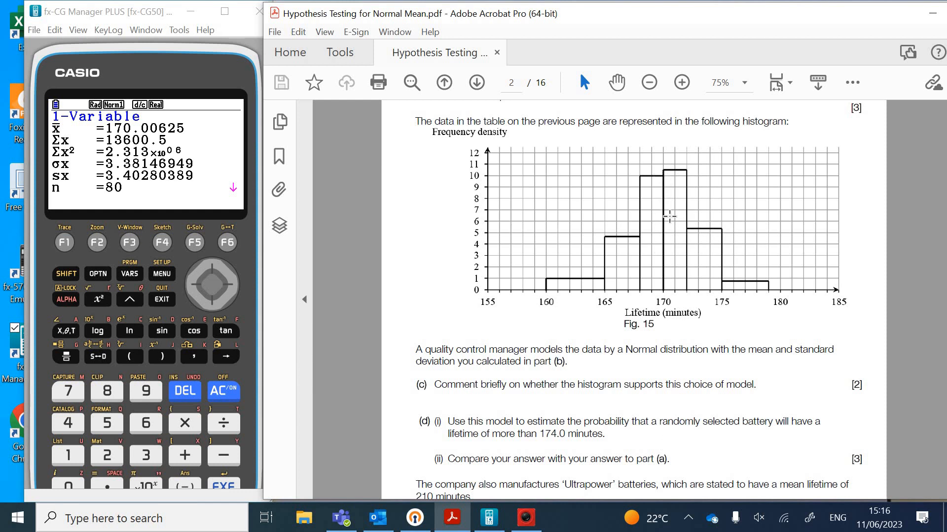
pyautogui.moveTo(663, 285)
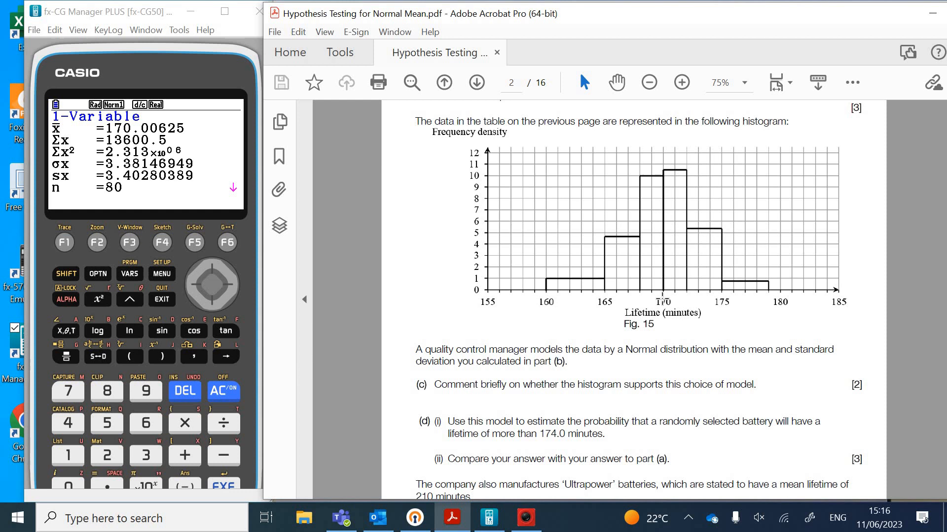
pyautogui.moveTo(813, 404)
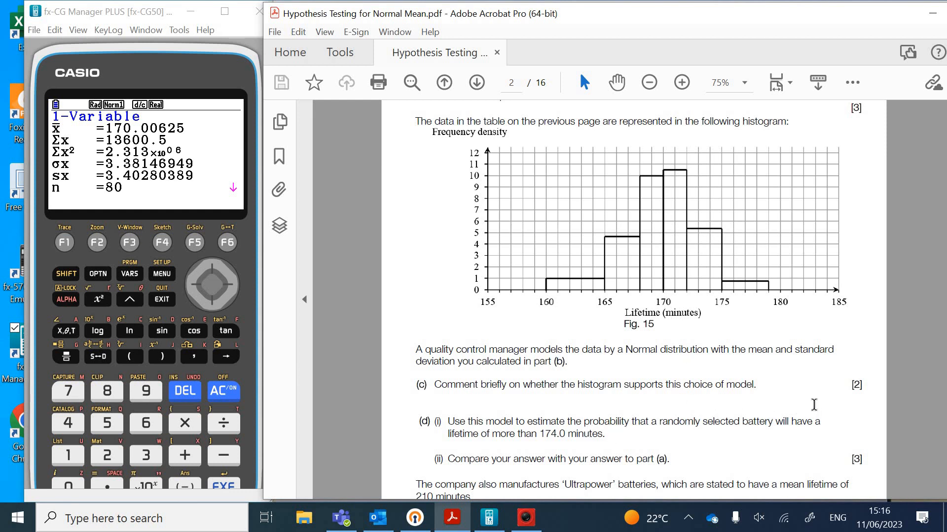
pyautogui.moveTo(661, 294)
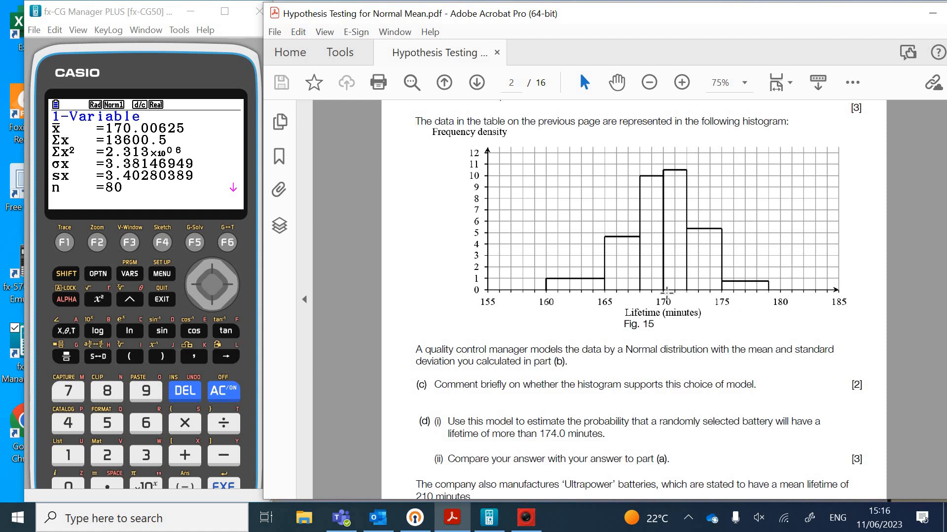
pyautogui.moveTo(728, 397)
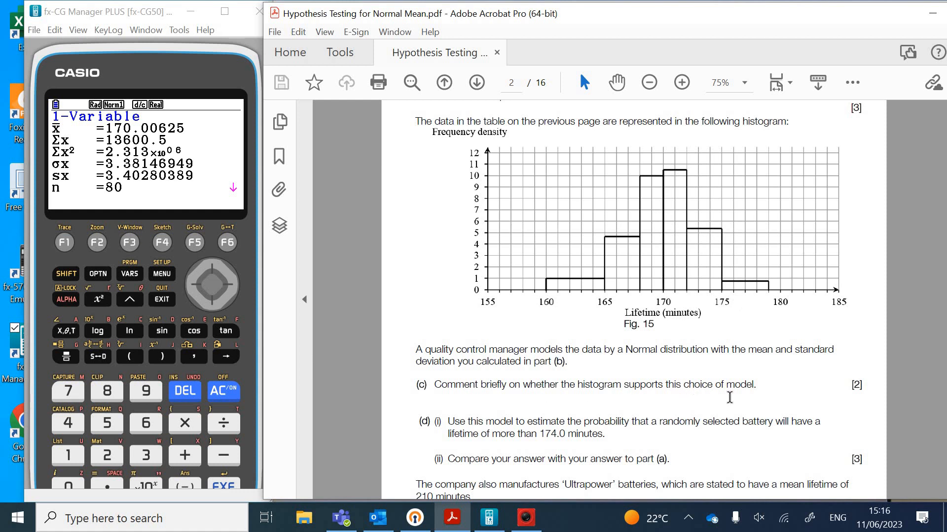
pyautogui.moveTo(527, 392)
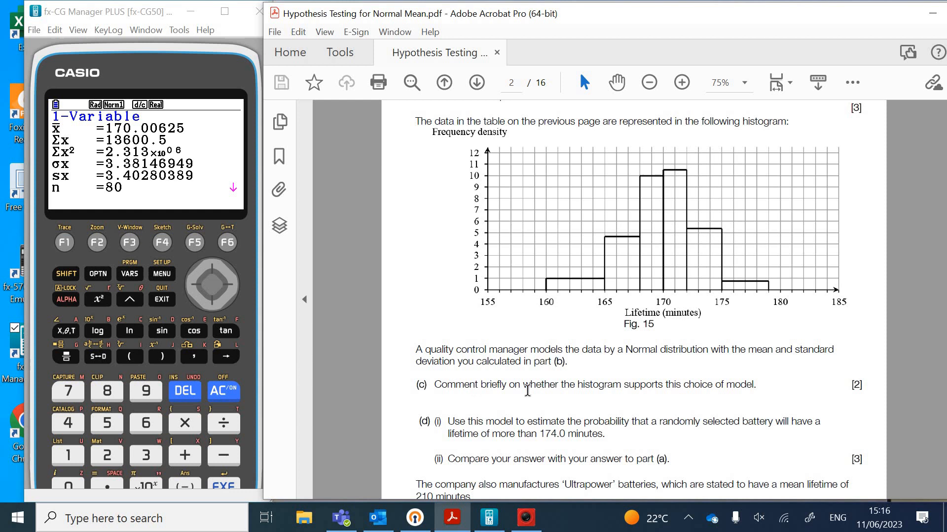
pyautogui.moveTo(762, 411)
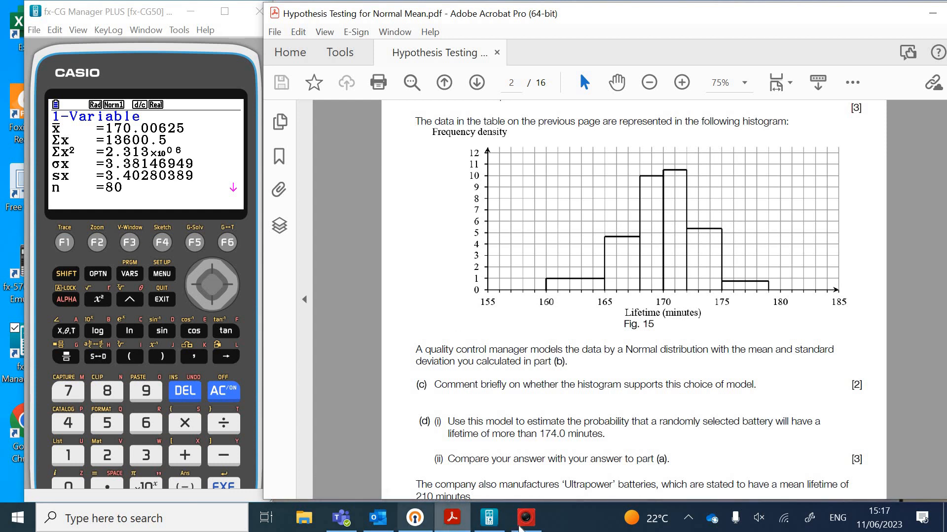
# Step: Show the written part (c) answer (bell-shaped, 170 ± 3×3.38 ≈ 160–180), then return to the PDF
pyautogui.click(524, 518)
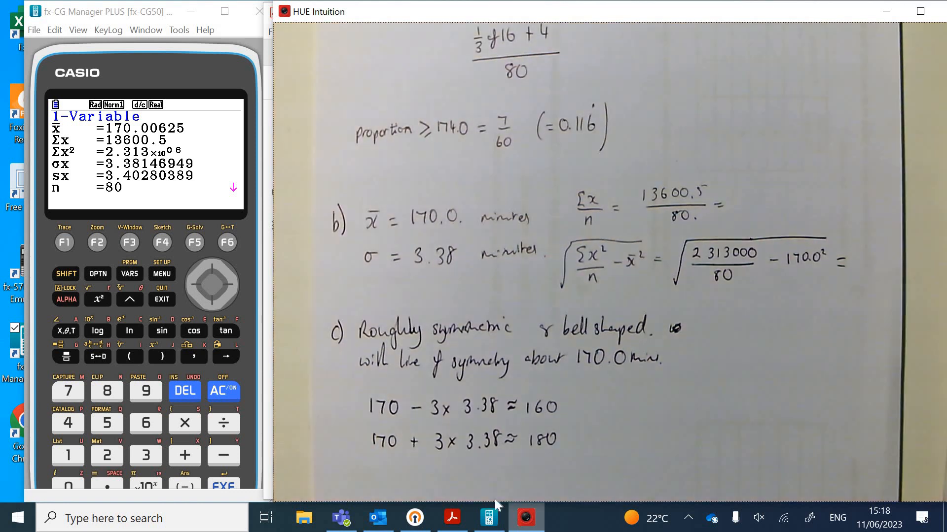
pyautogui.click(452, 518)
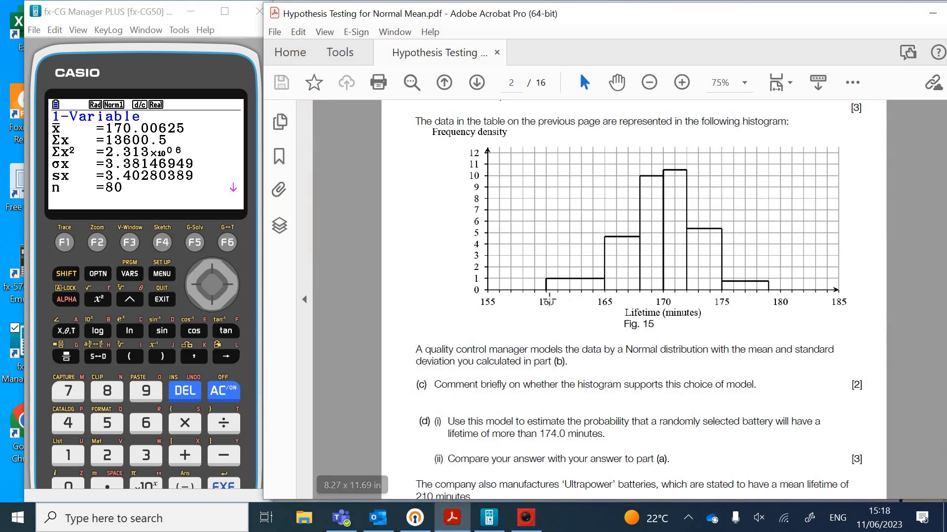
pyautogui.moveTo(776, 289)
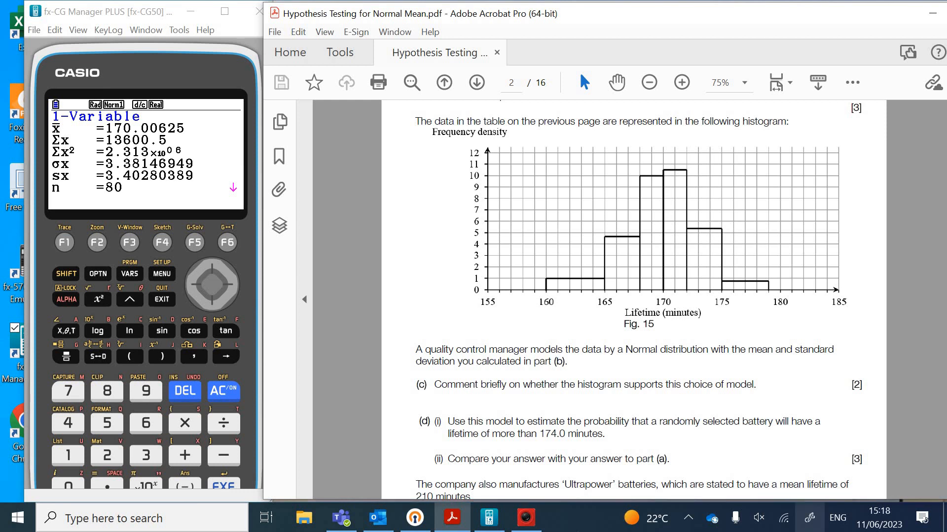
# Step: After rereading the histogram question, switch to the live view of the handwritten part (c)
pyautogui.click(525, 517)
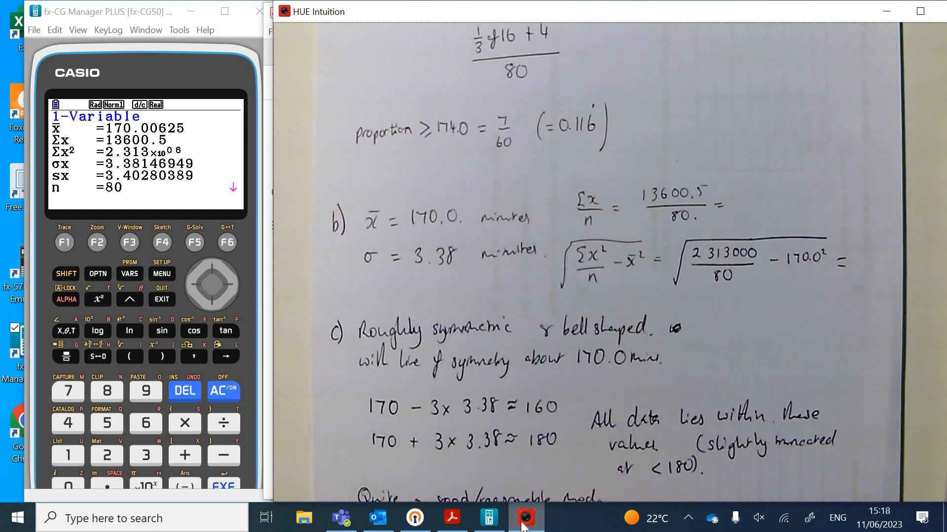
# Step: Scroll to part (c)'s conclusion 'quite a good/reasonable model', then return to the question PDF
pyautogui.scroll(-3)
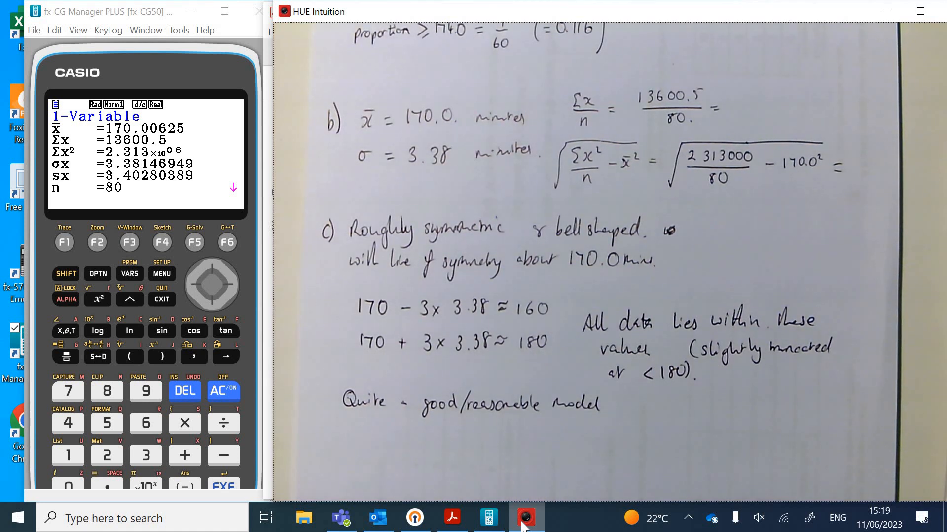
pyautogui.click(451, 517)
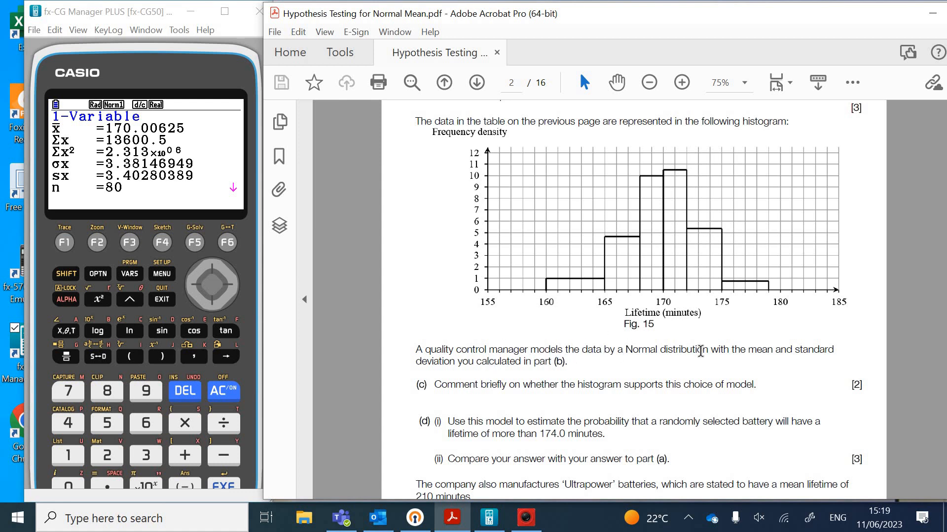
pyautogui.moveTo(838, 410)
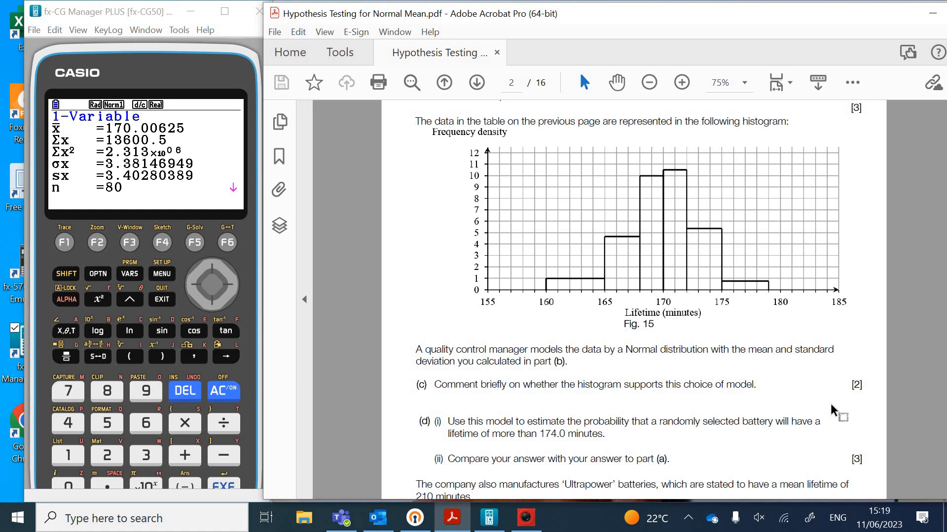
pyautogui.moveTo(467, 410)
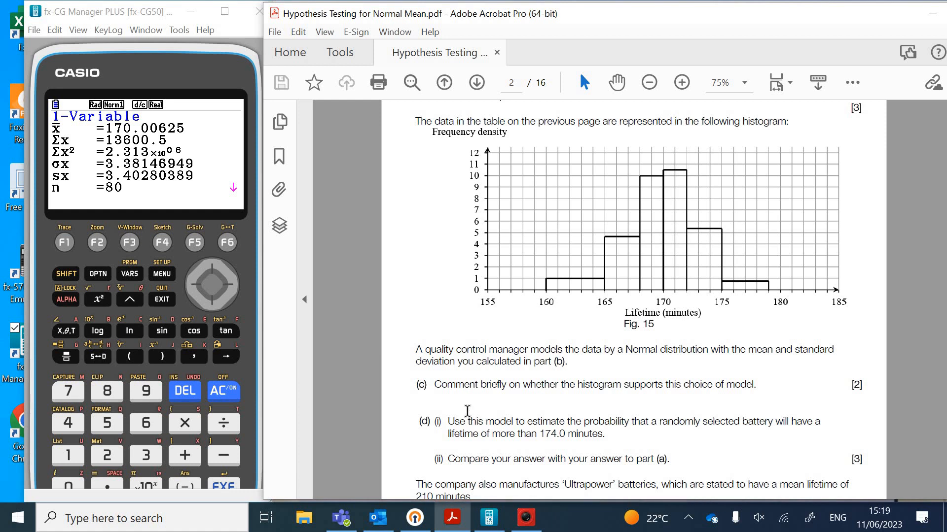
# Step: Switch from the PDF's part (d) to the HUE Intuition camera showing the handwritten working
pyautogui.click(524, 517)
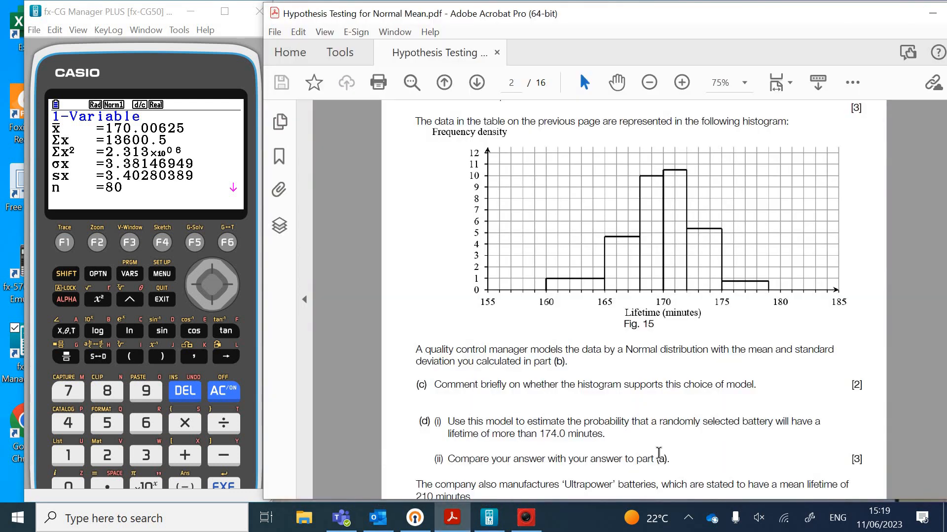
pyautogui.moveTo(808, 452)
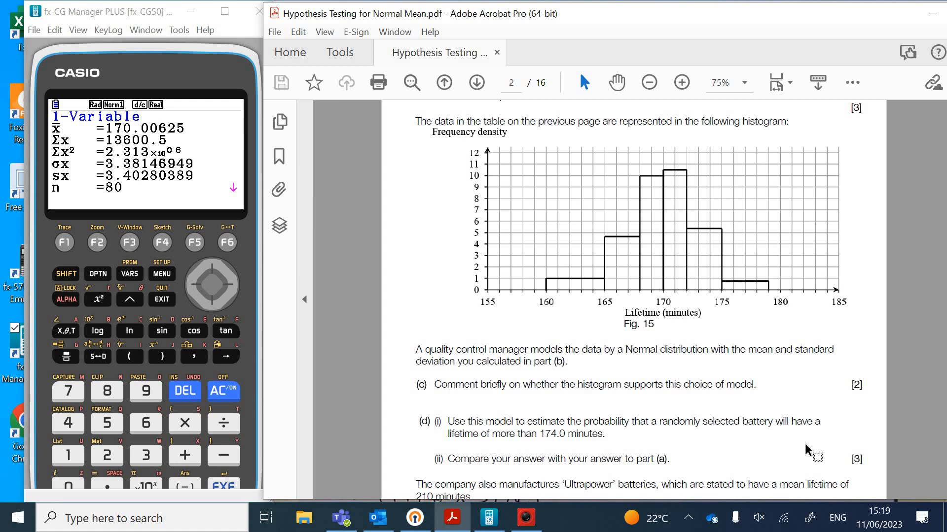
pyautogui.moveTo(523, 496)
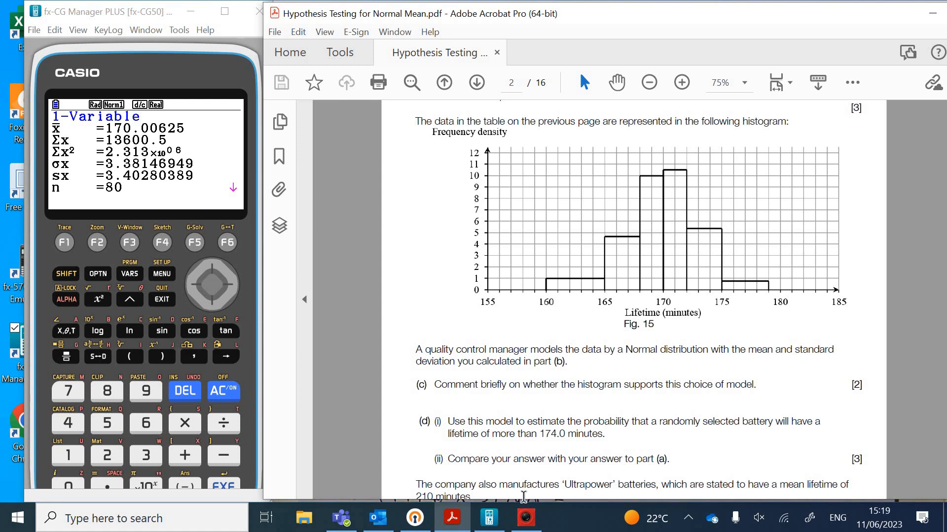
pyautogui.click(524, 518)
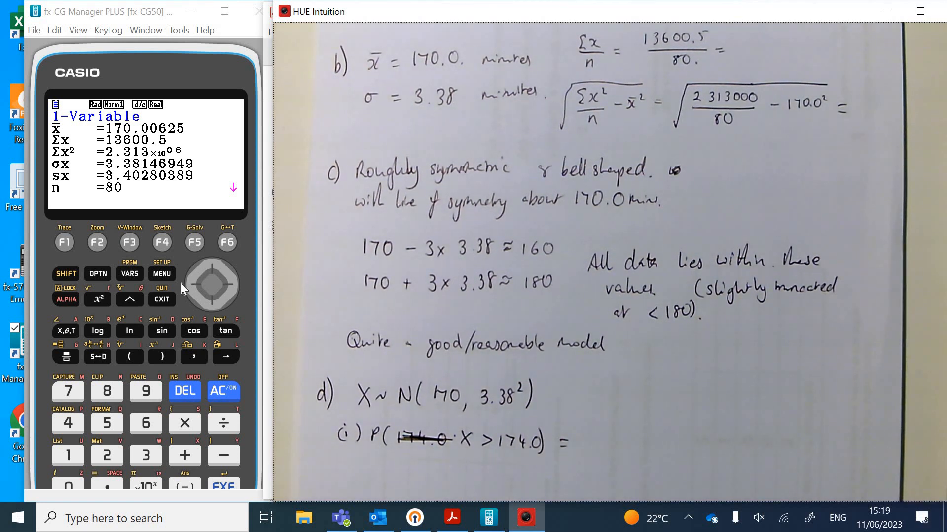
# Step: In the calculator's Ncd screen, run the upper-tail probability for x = 174, σ = 3.38, μ = 170
pyautogui.click(161, 273)
pyautogui.write('3.38')
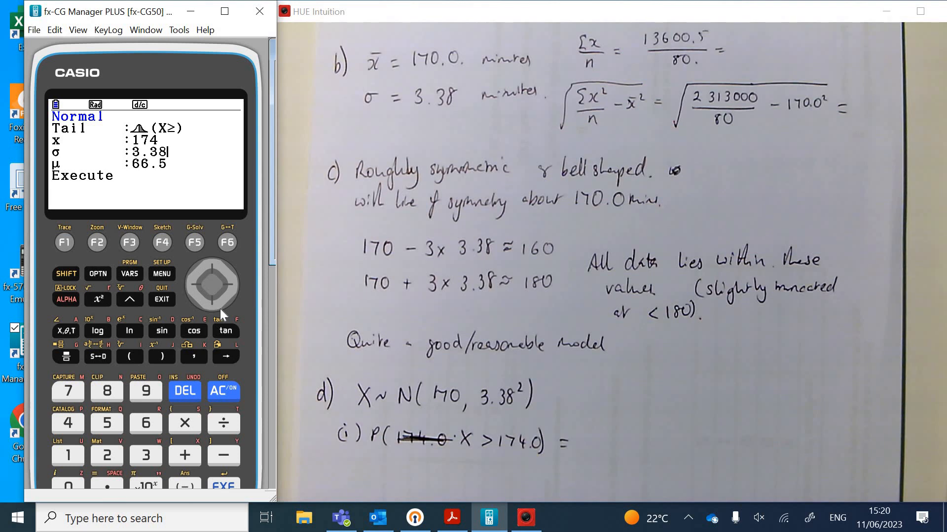
pyautogui.moveTo(293, 310)
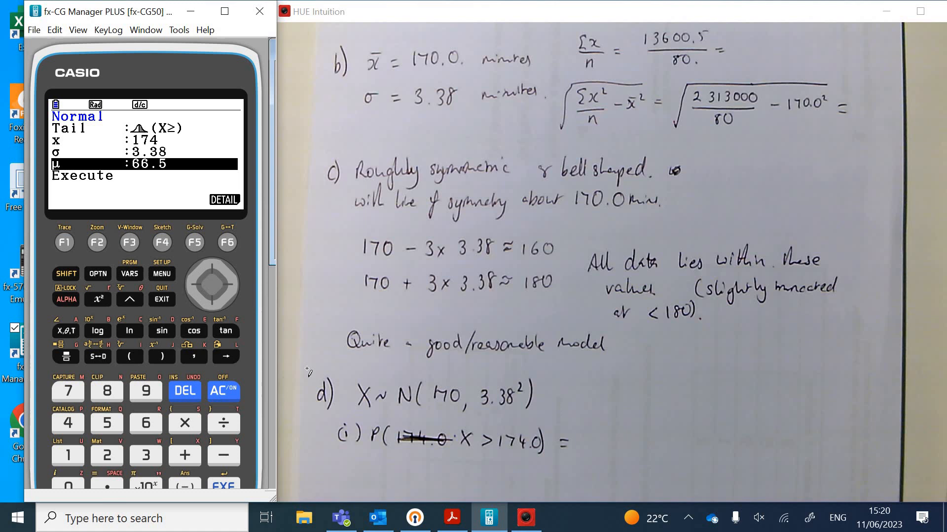
pyautogui.click(68, 391)
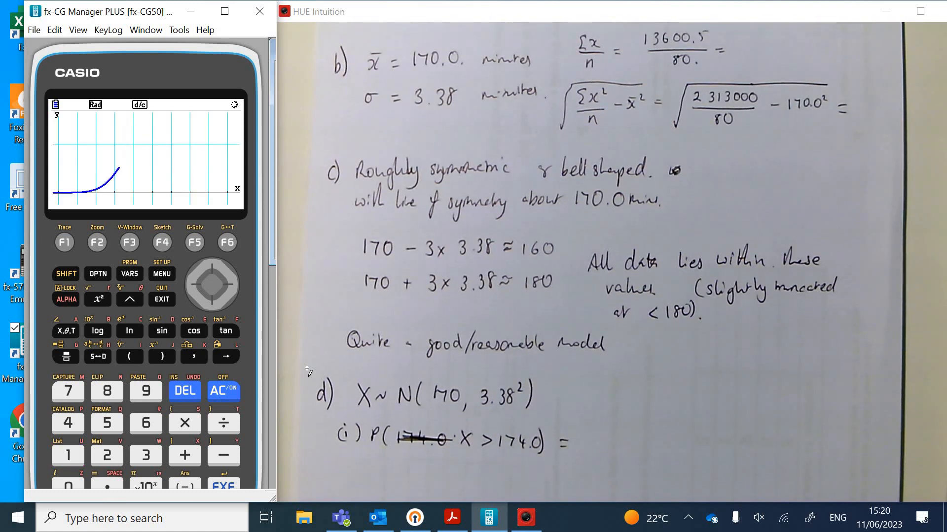
pyautogui.click(231, 284)
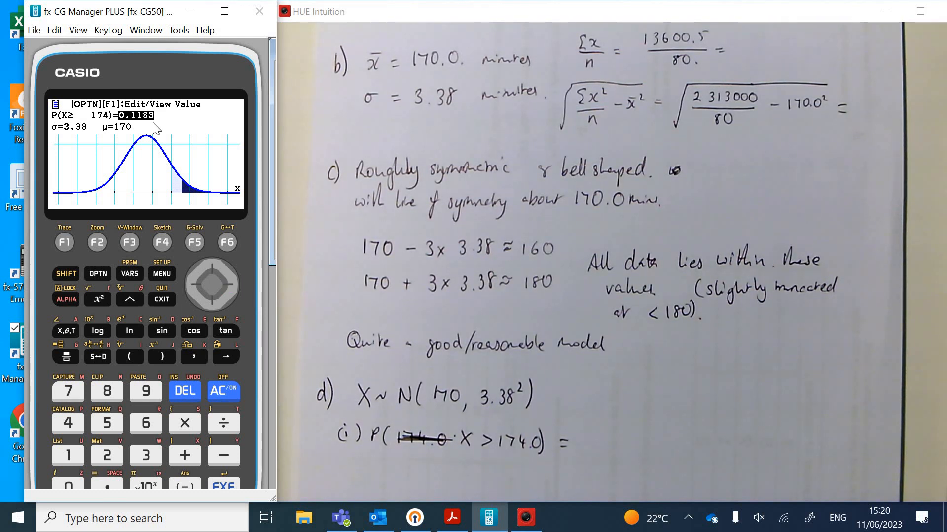
pyautogui.moveTo(105, 304)
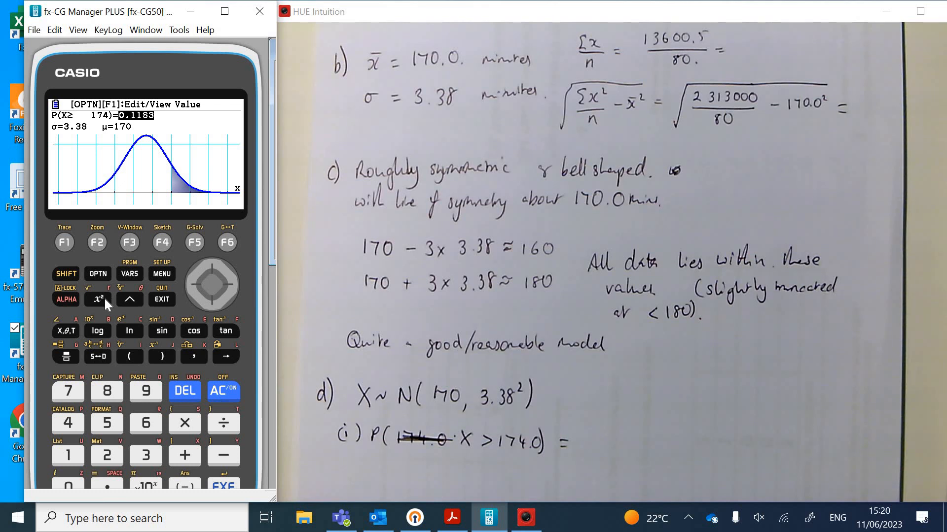
pyautogui.moveTo(94, 248)
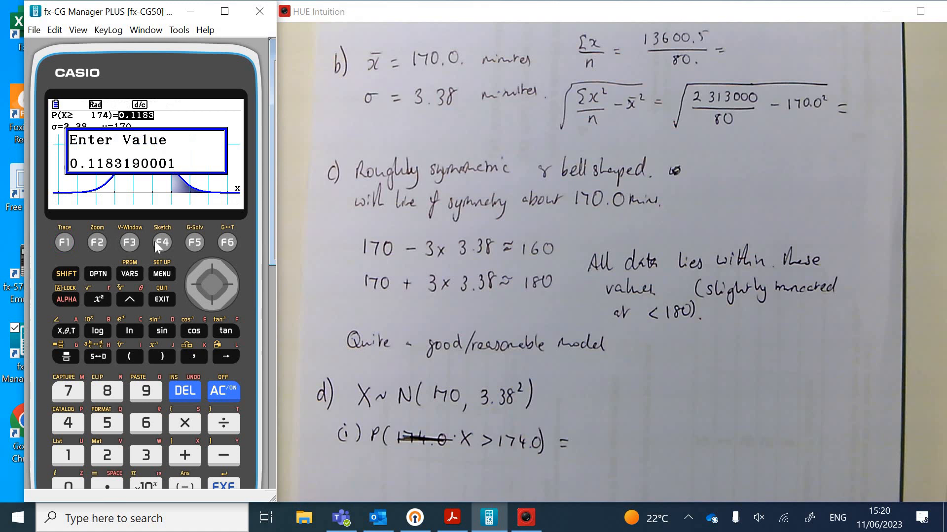
pyautogui.moveTo(145, 214)
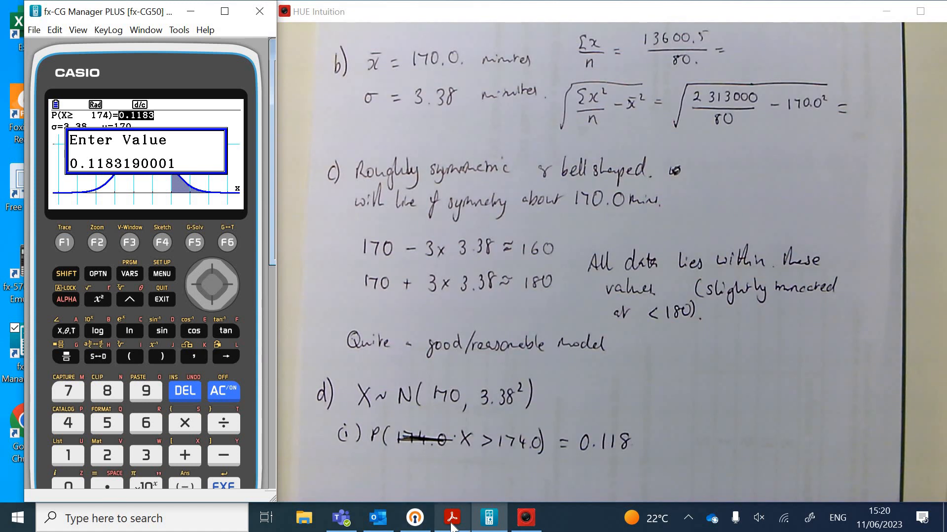
# Step: After reading P(X≥174) = 0.1183, return to the question paper and then the handwritten working
pyautogui.click(450, 518)
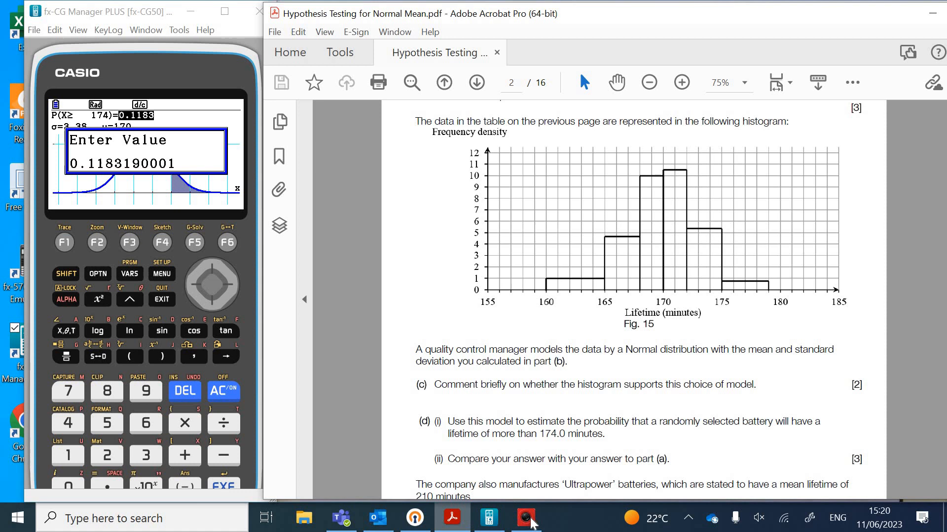
pyautogui.click(525, 518)
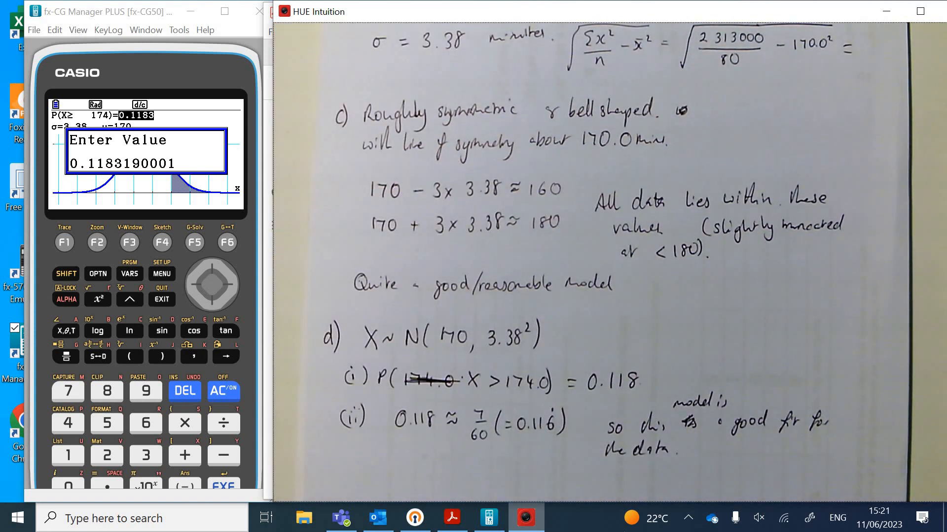
# Step: Return to the question paper after the written (d)(ii) comparison of 0.118 with 7/60
pyautogui.click(452, 517)
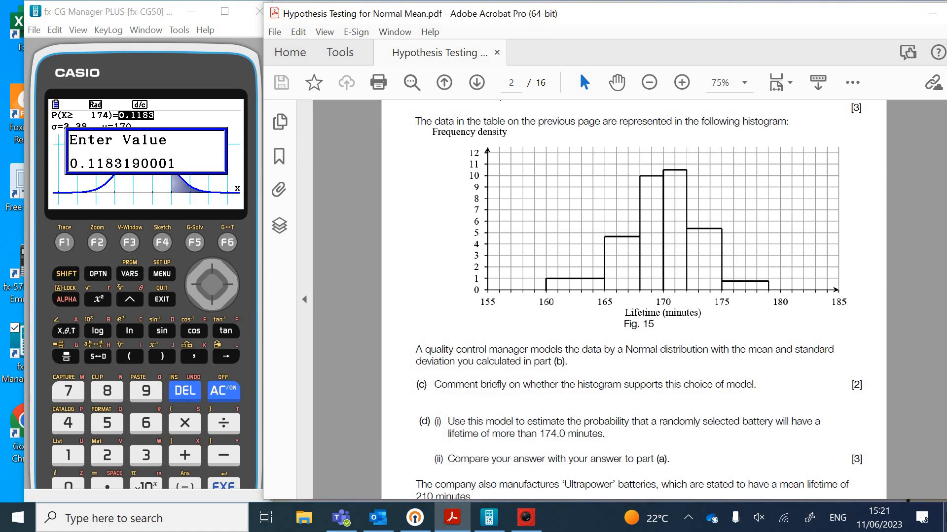
# Step: Scroll page 2 down to part (e), the 5% test on 8 Ultrapower batteries averaging 207.3 minutes
pyautogui.scroll(-3)
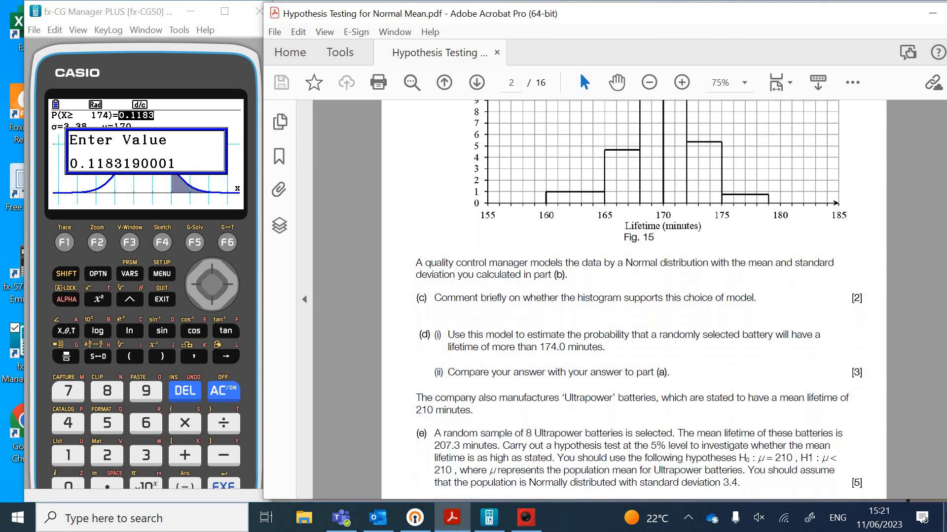
pyautogui.scroll(-3)
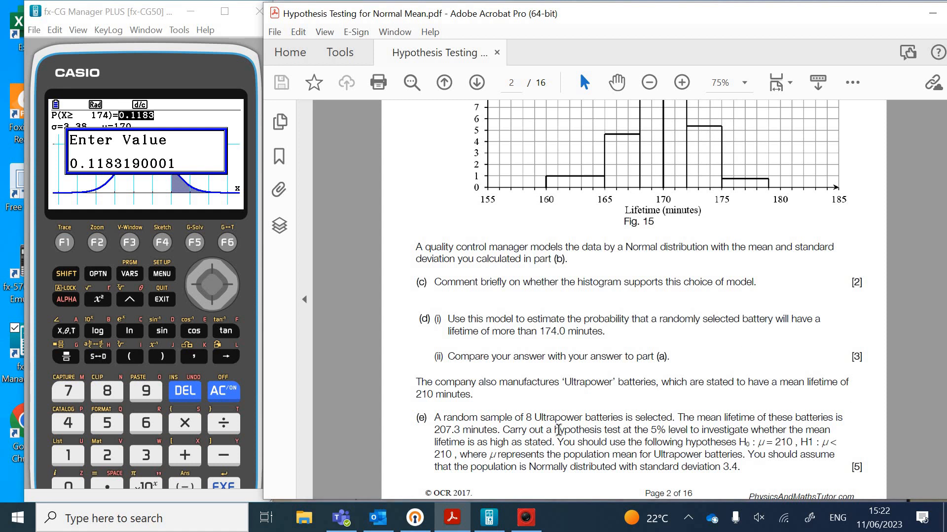
pyautogui.moveTo(471, 434)
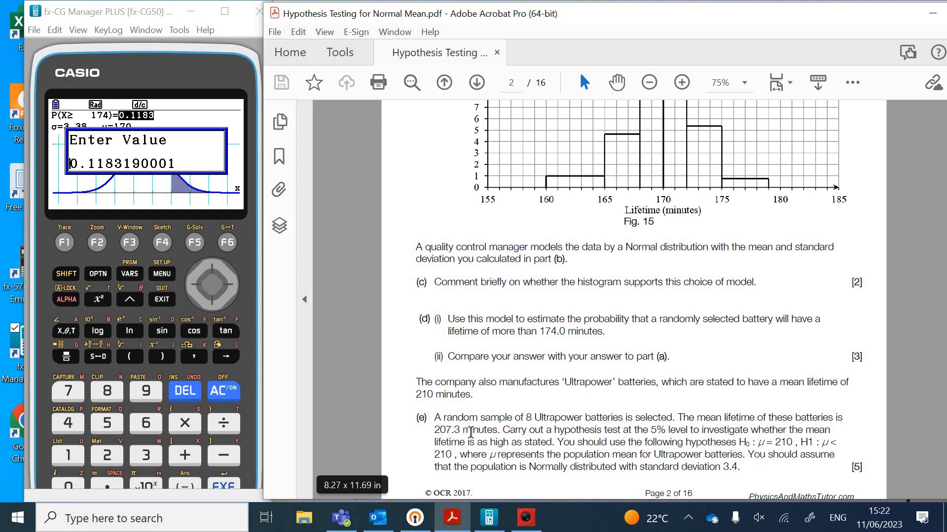
pyautogui.moveTo(504, 430)
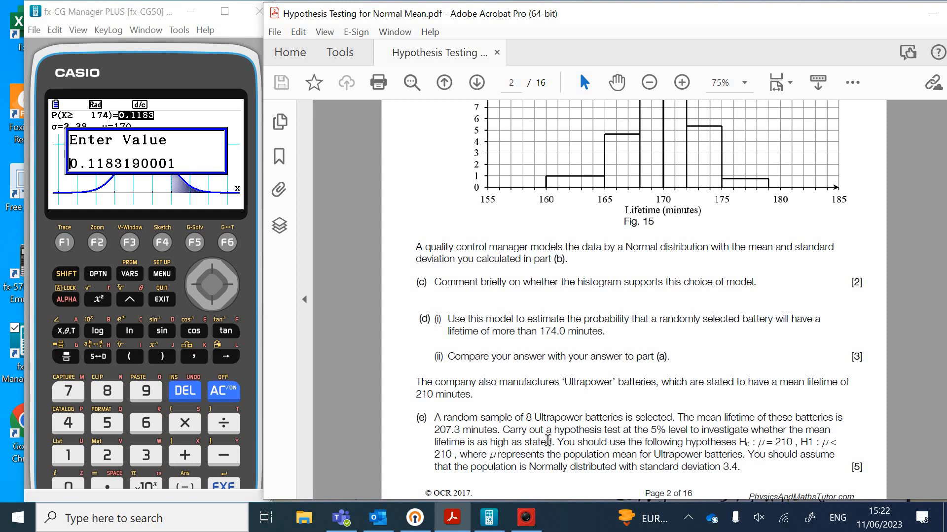
pyautogui.moveTo(338, 487)
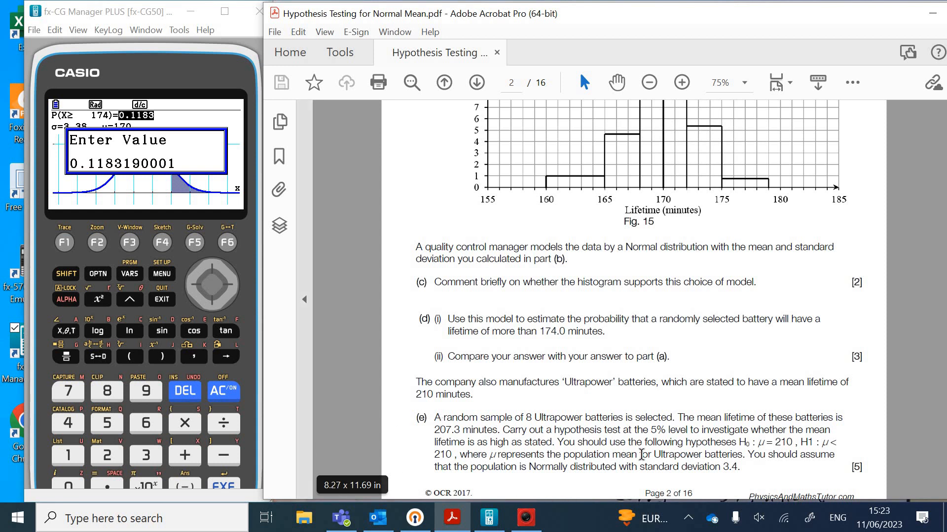
pyautogui.moveTo(881, 490)
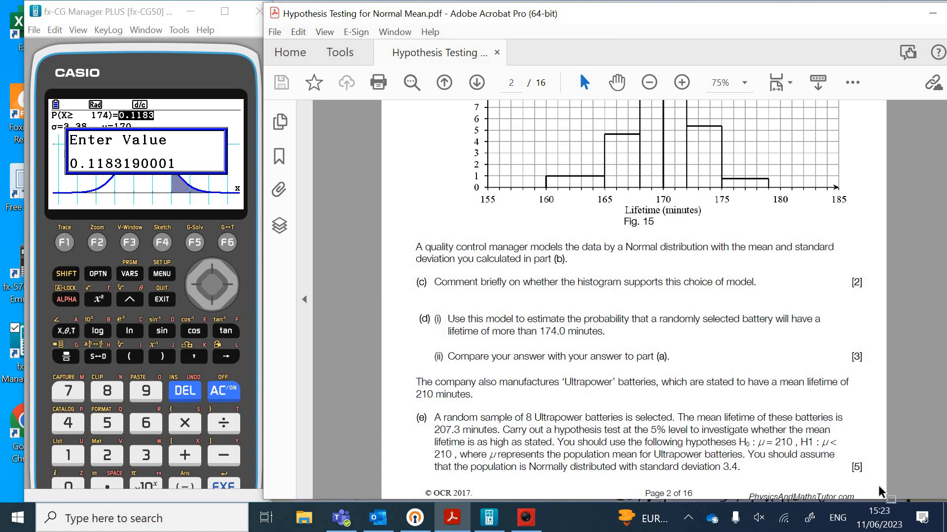
pyautogui.moveTo(868, 474)
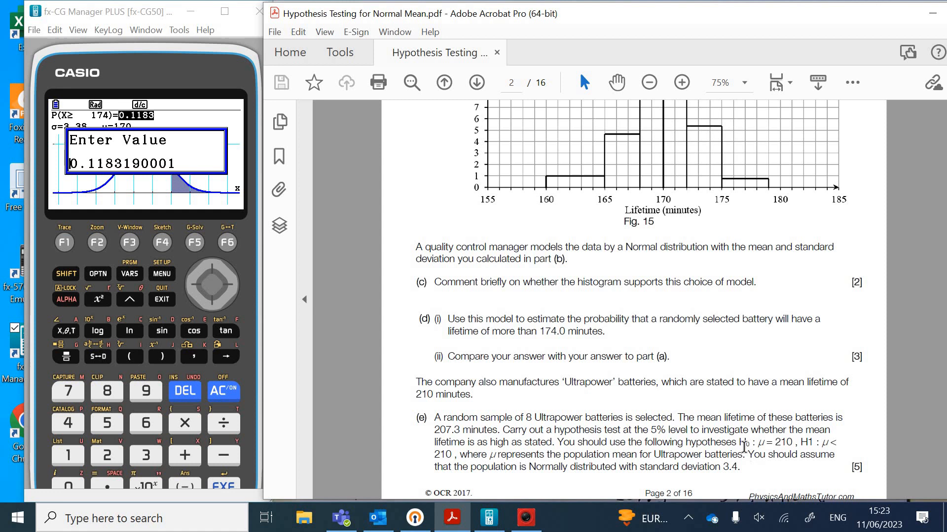
pyautogui.moveTo(746, 453)
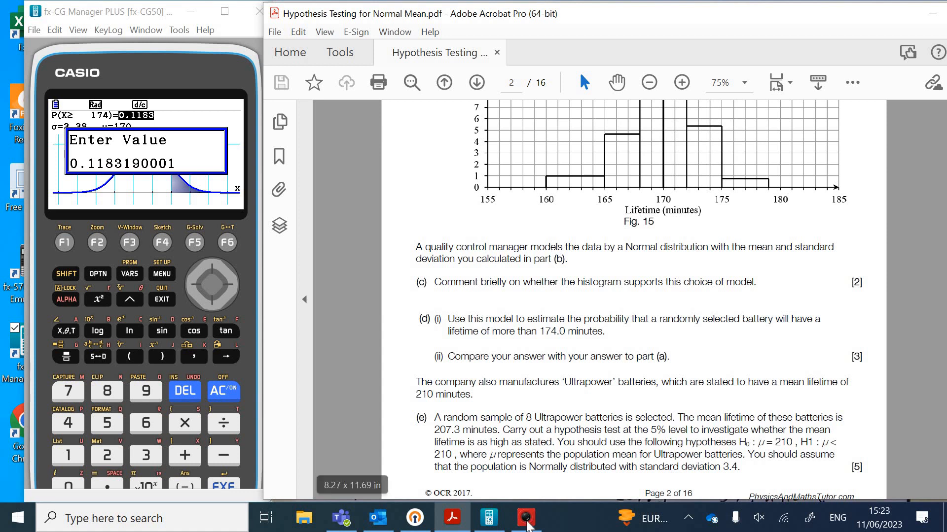
pyautogui.click(525, 517)
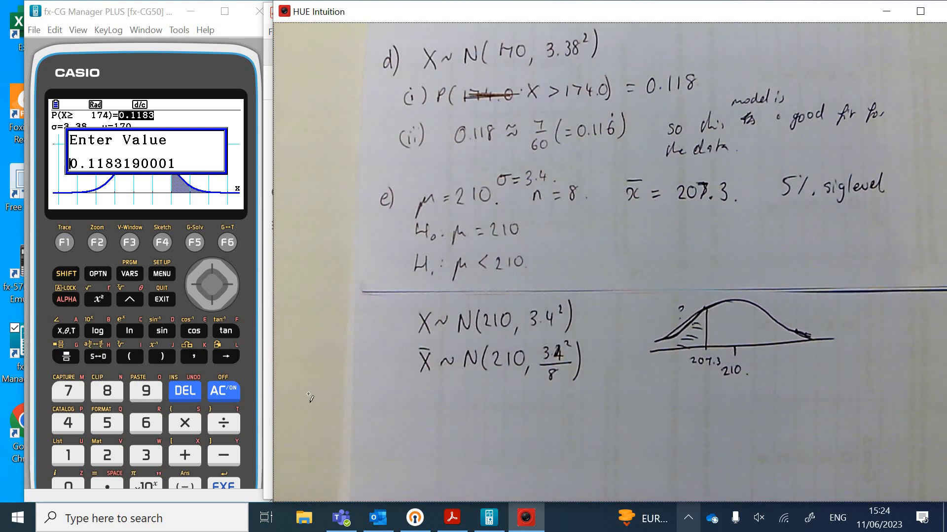
# Step: Back in Ncd, set a lower tail with x = 207.3 and begin entering the new σ
pyautogui.click(161, 300)
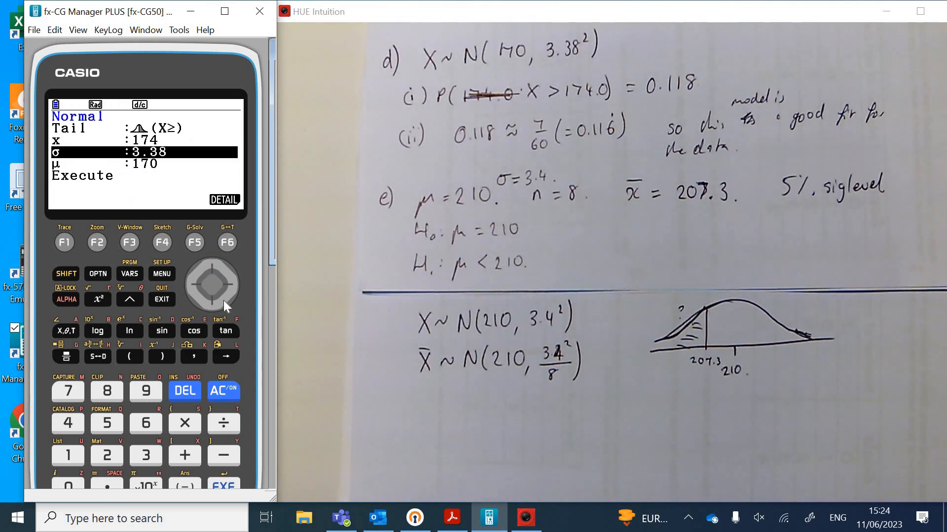
pyautogui.moveTo(213, 264)
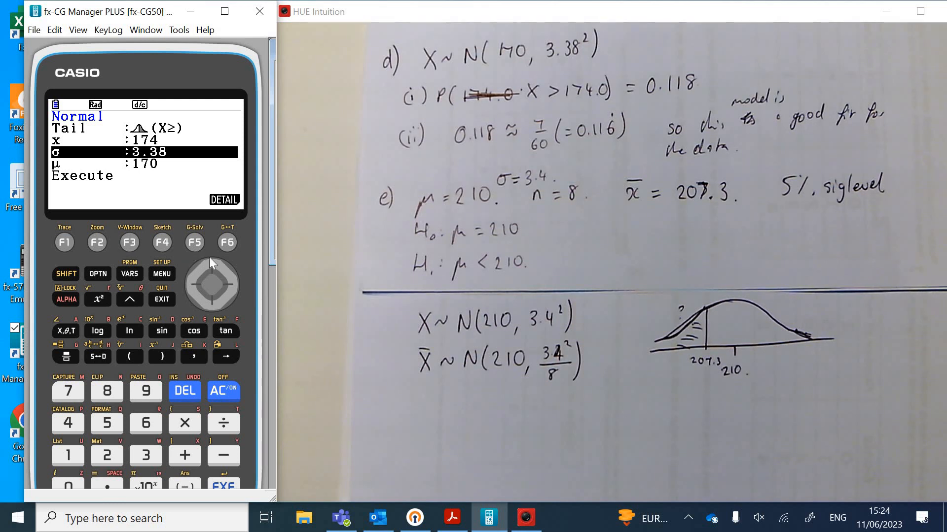
pyautogui.click(63, 243)
pyautogui.write('2')
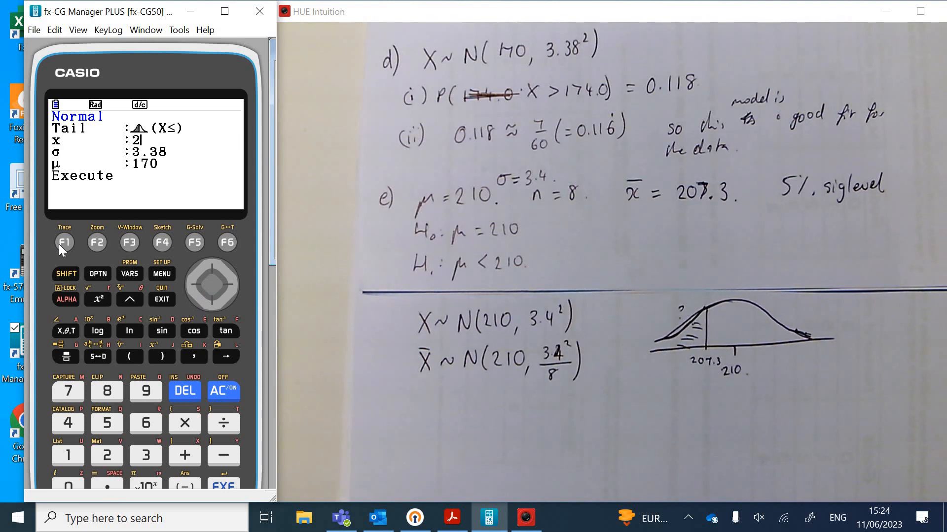
pyautogui.write('07.3')
pyautogui.click(146, 152)
pyautogui.write('3.4')
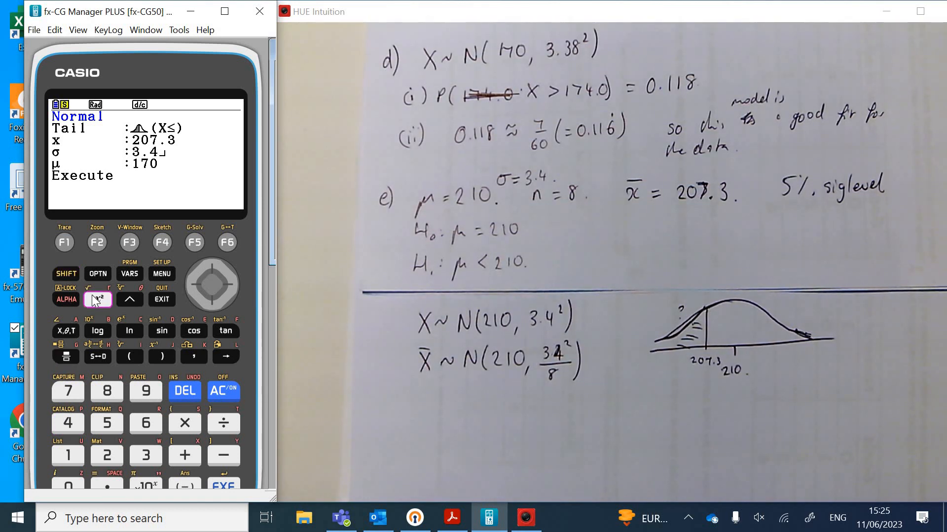
# Step: Finish σ = 3.4/√8 with μ = 210 and get P(X≤207.3) = 0.0123, full value 0.01234867702
pyautogui.click(97, 299)
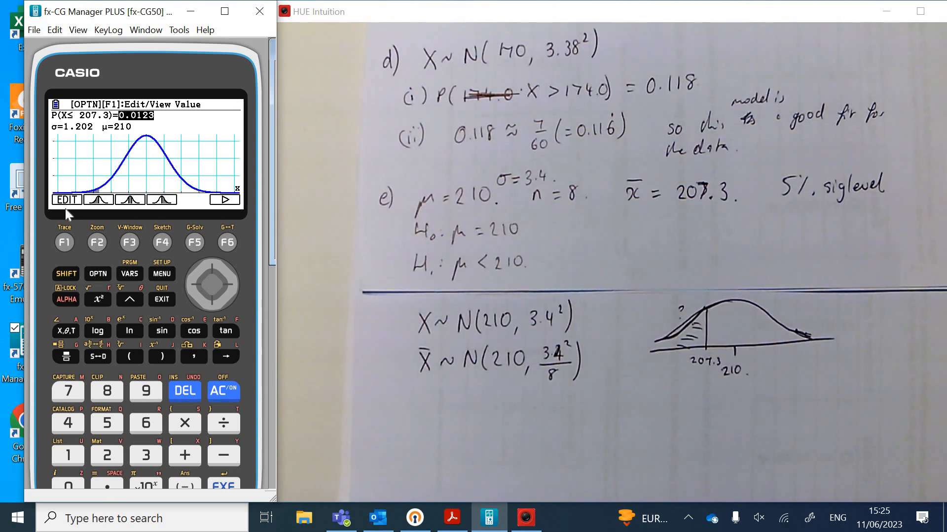
pyautogui.click(66, 199)
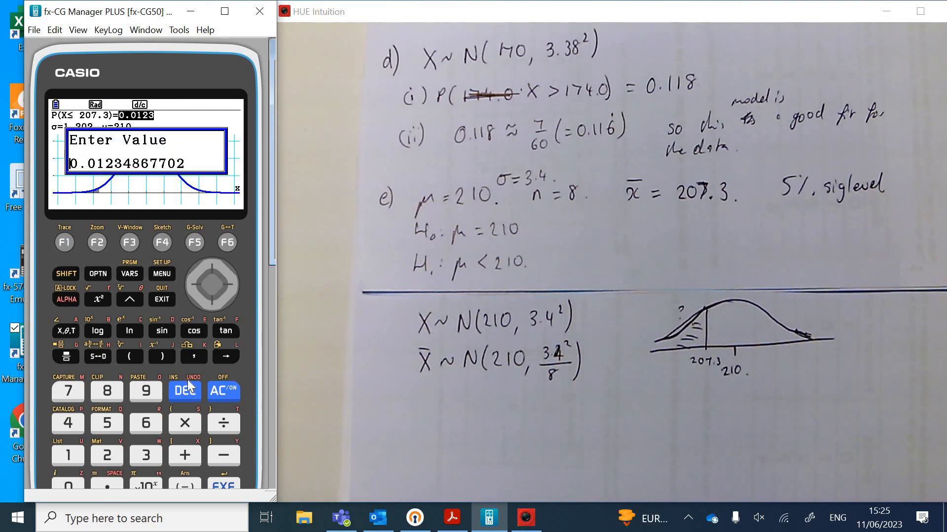